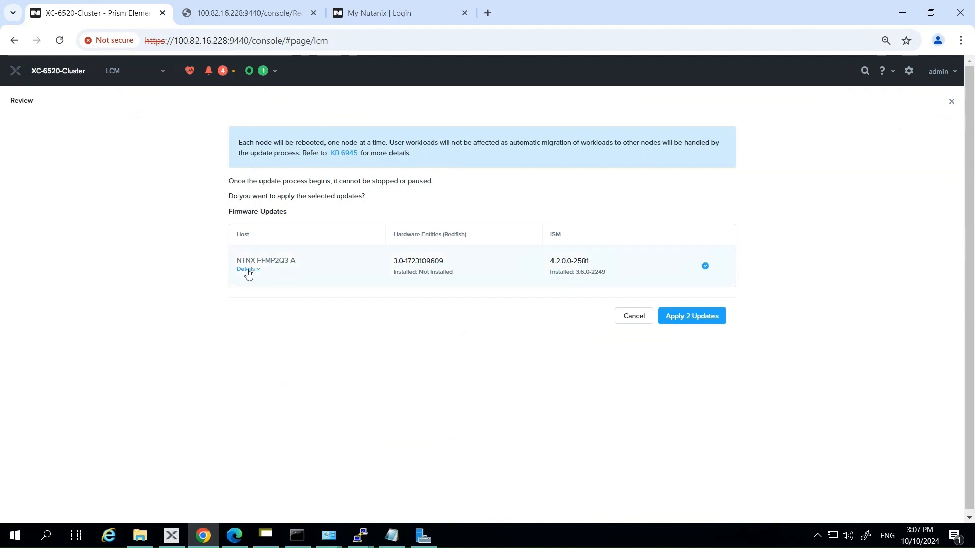
- Collapse the completed iDRAC job row and refresh the iDRAC9 job queue
left_click(246, 268)
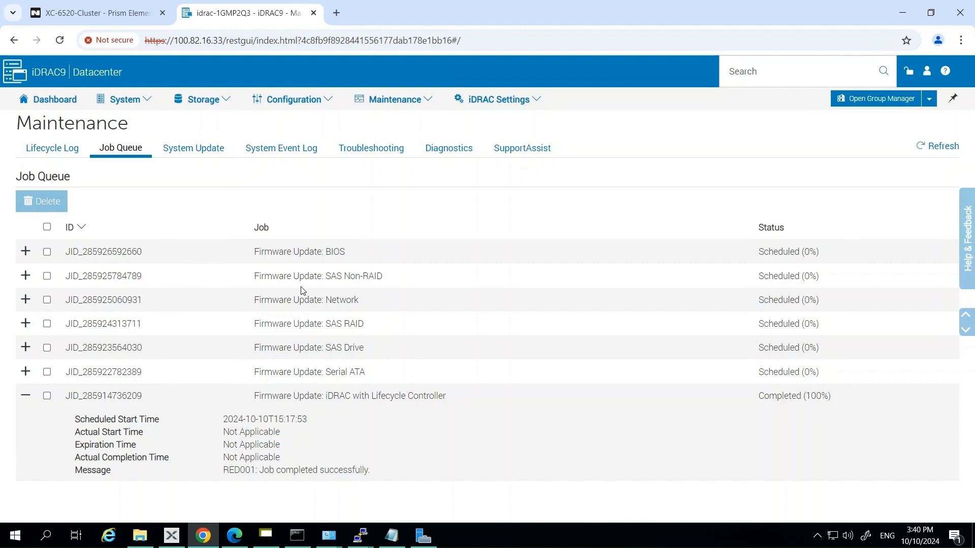
left_click(25, 395)
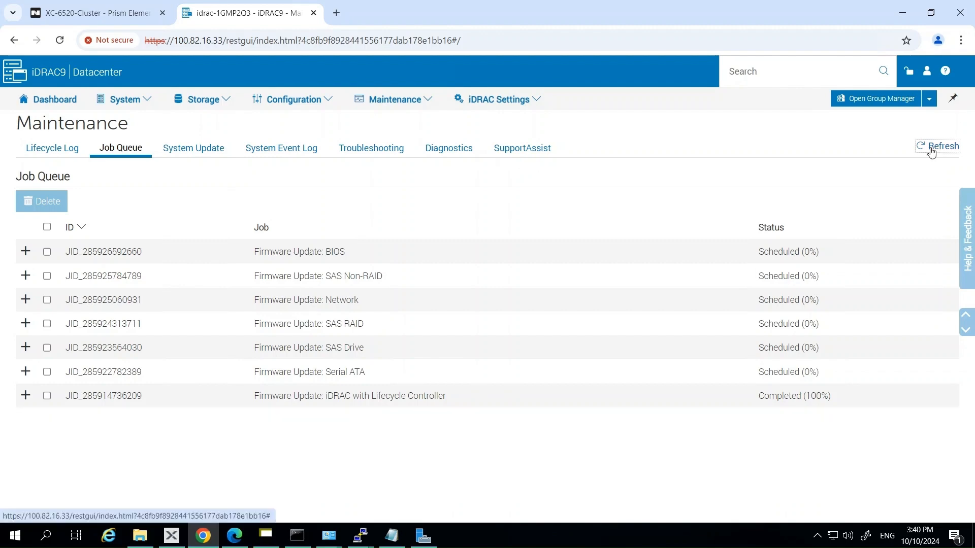
left_click(94, 13)
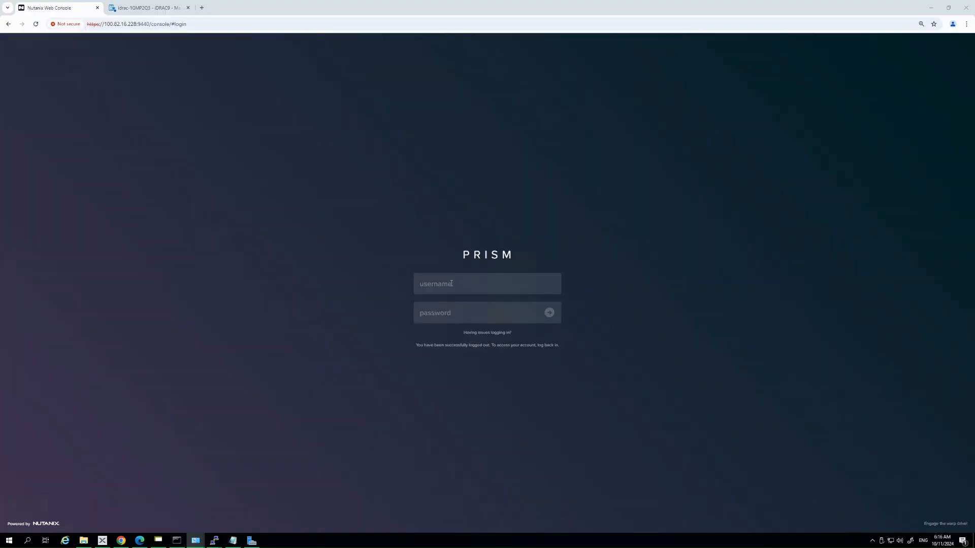
- Sign in to Prism and go to the Hardware table page
type("ad")
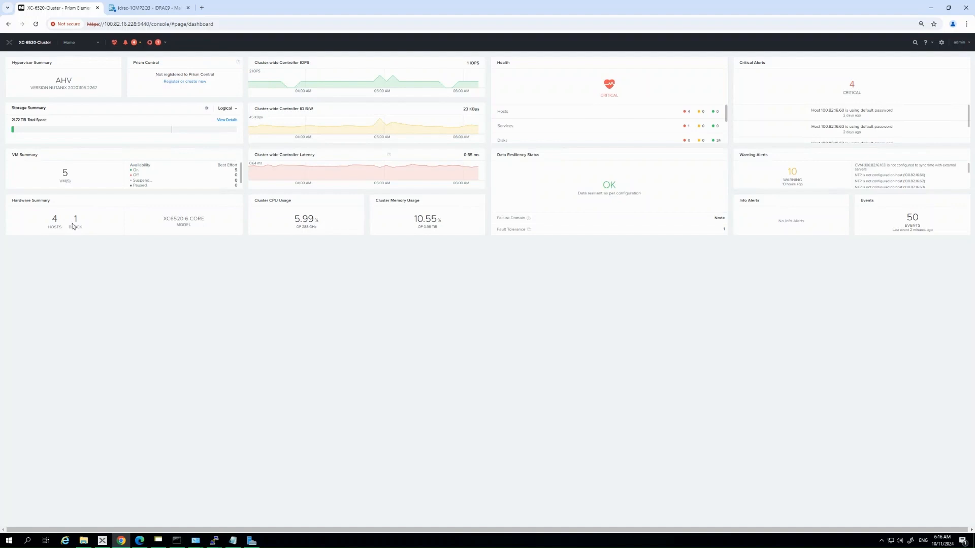
mouse_move(112, 220)
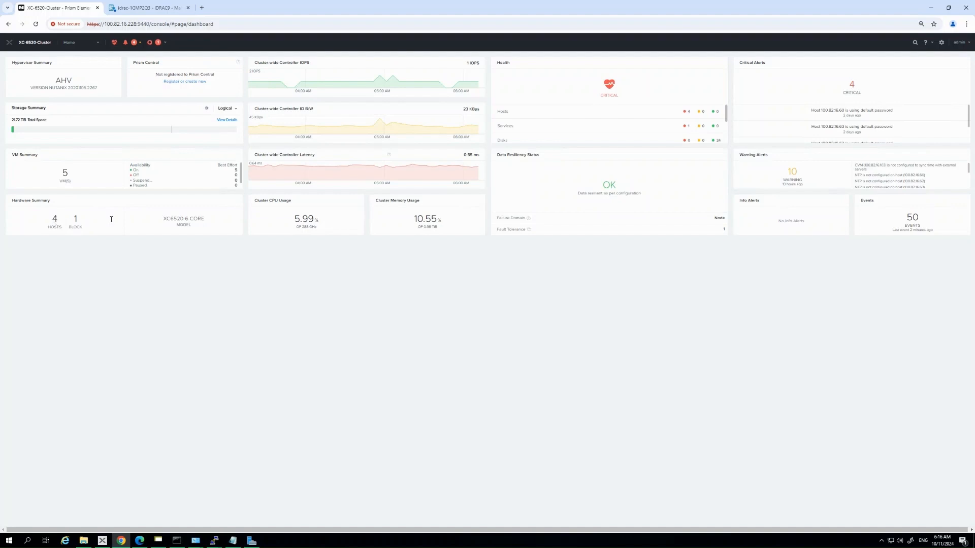
double_click(183, 218)
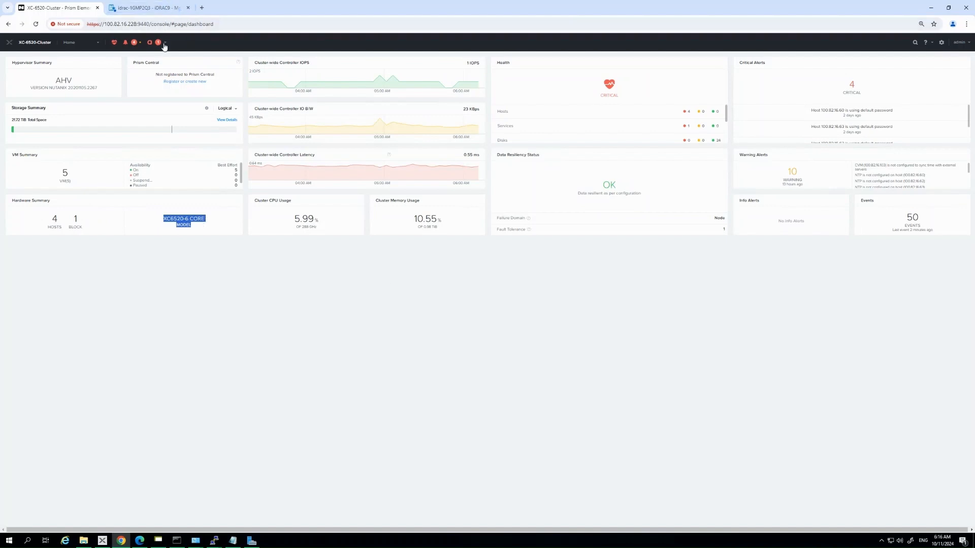
left_click(98, 42)
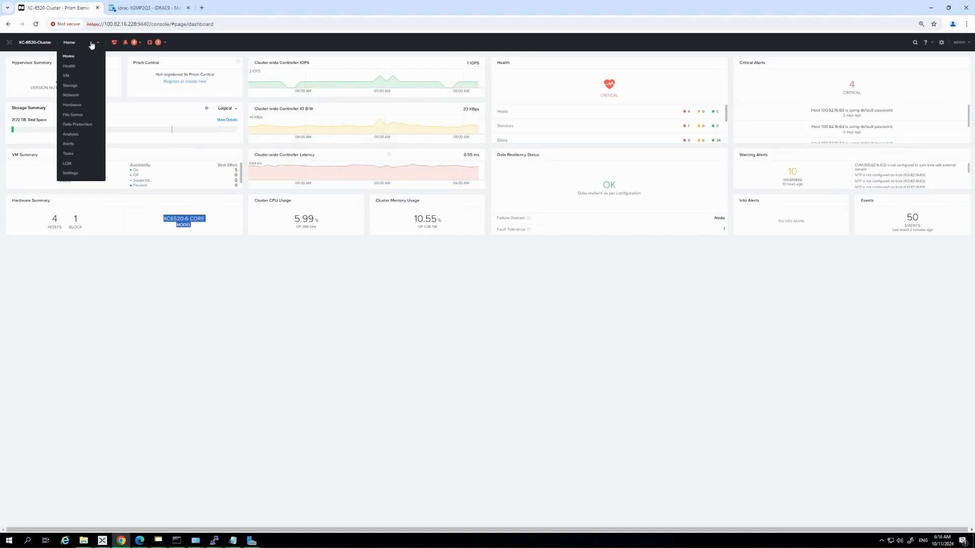
mouse_move(72, 105)
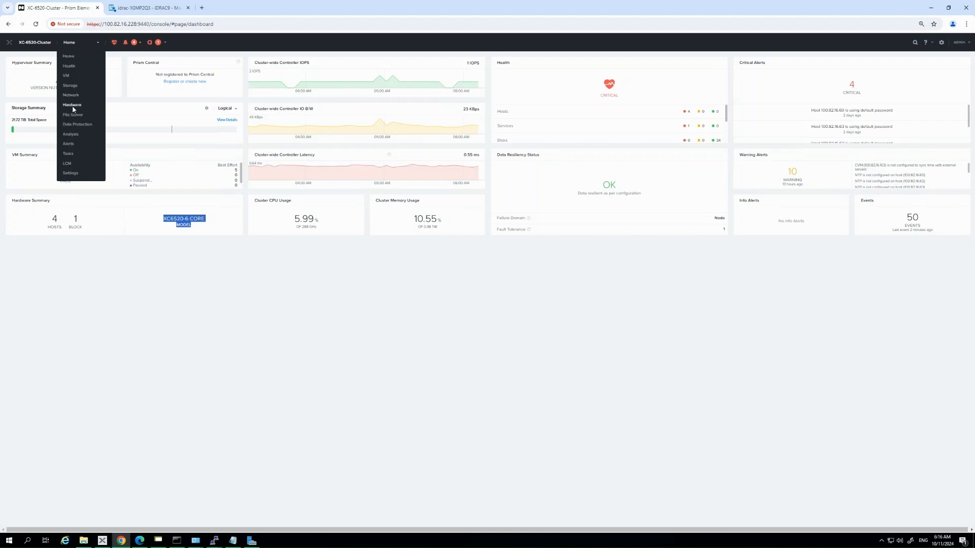
left_click(71, 105)
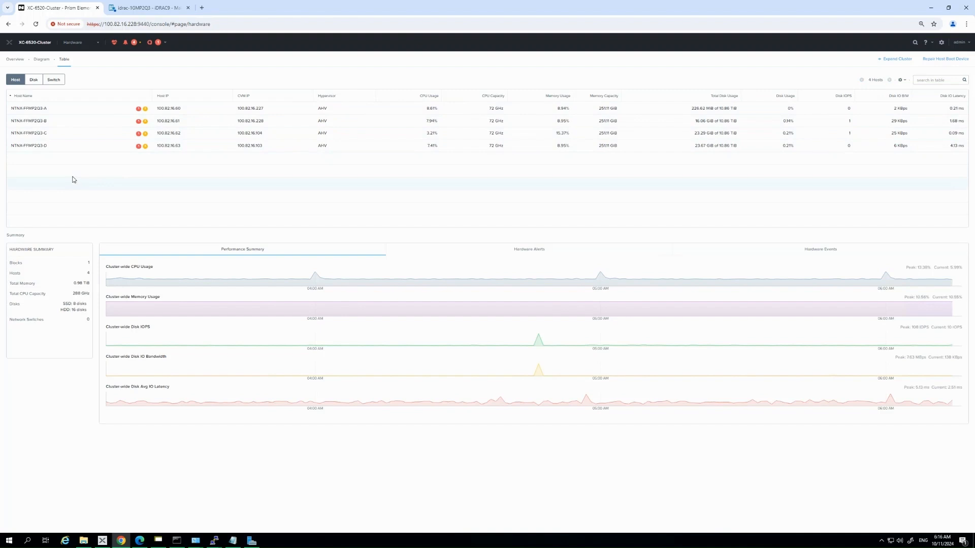
mouse_move(50, 110)
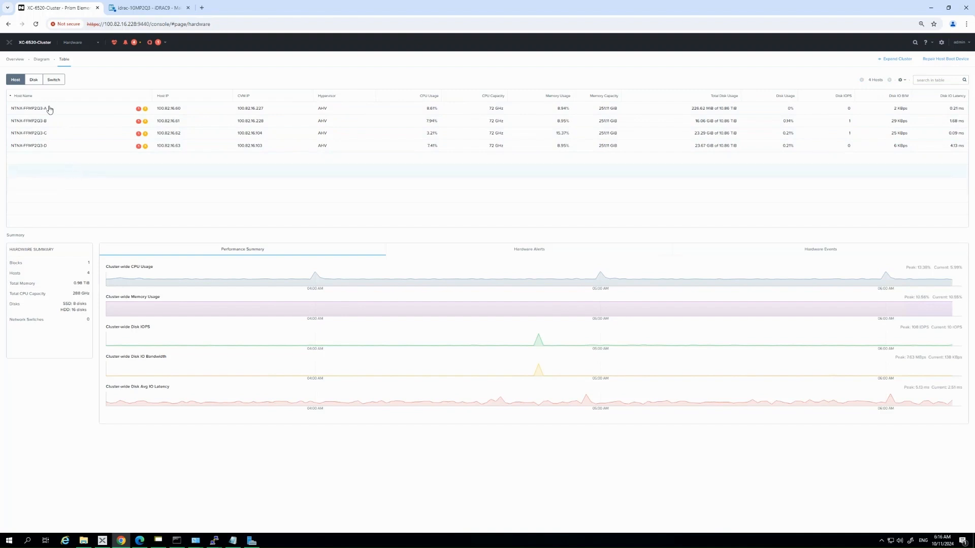
- Review host NTNX-FFMP2Q3-A's block model details, then go to the LCM page
left_click(29, 107)
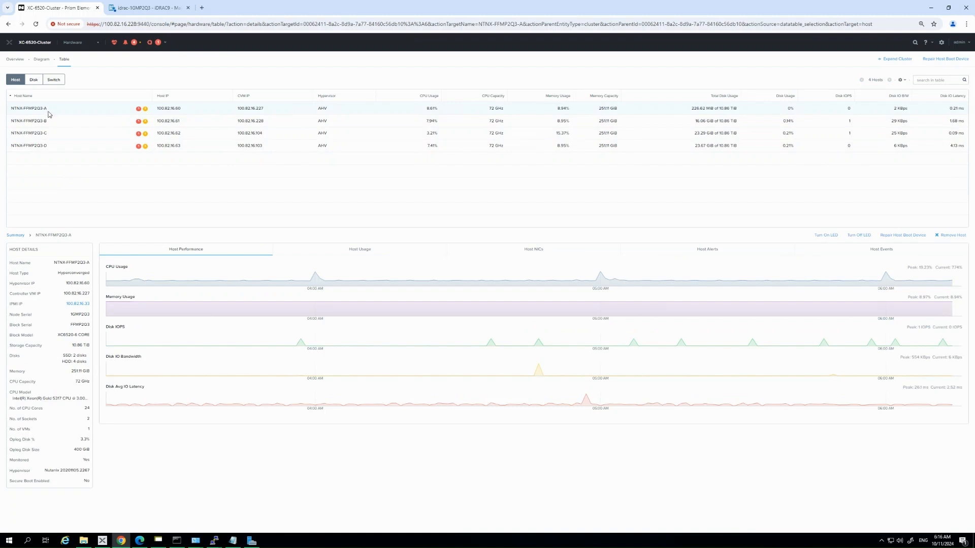
double_click(65, 335)
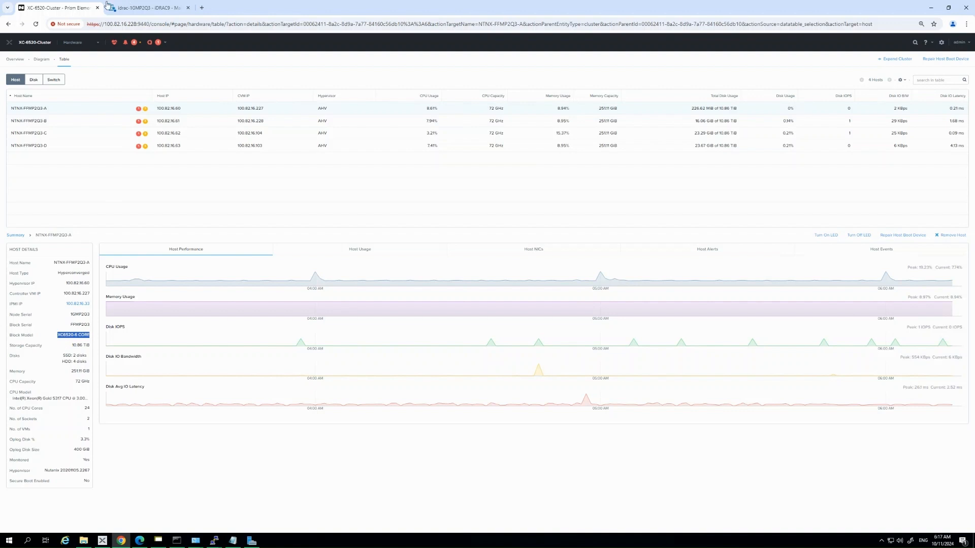
left_click(73, 42)
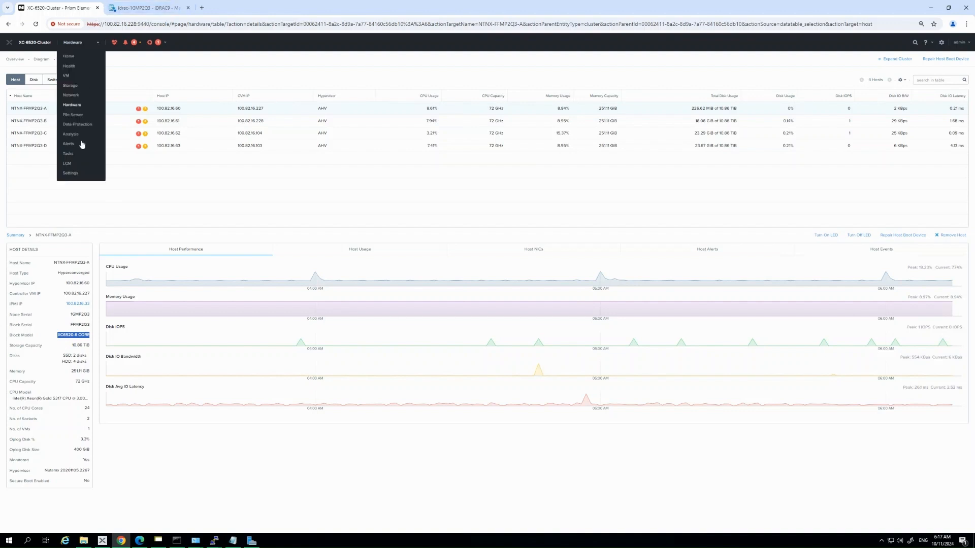
left_click(67, 163)
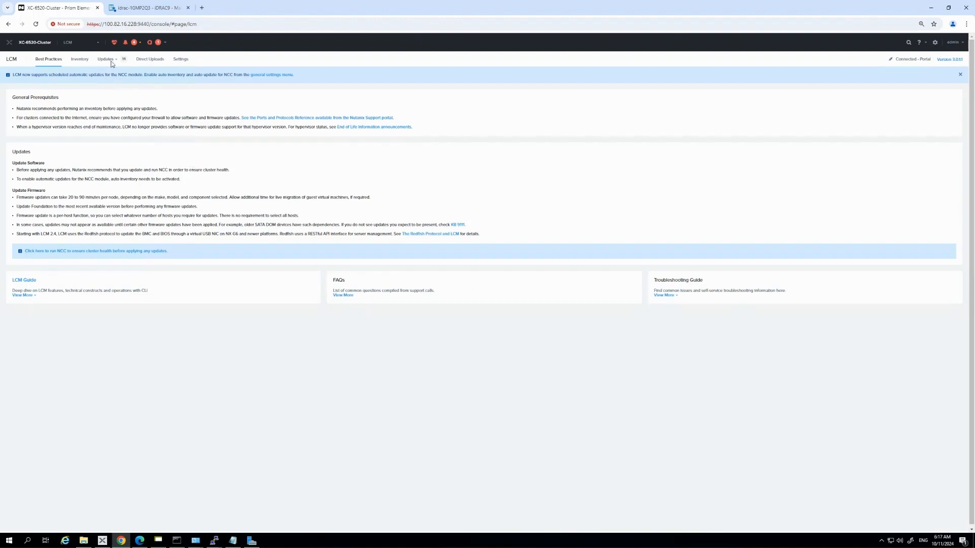
- Show the LCM firmware updates and review the upgrade plan for host NTNX-FFMP2Q3-B
left_click(106, 59)
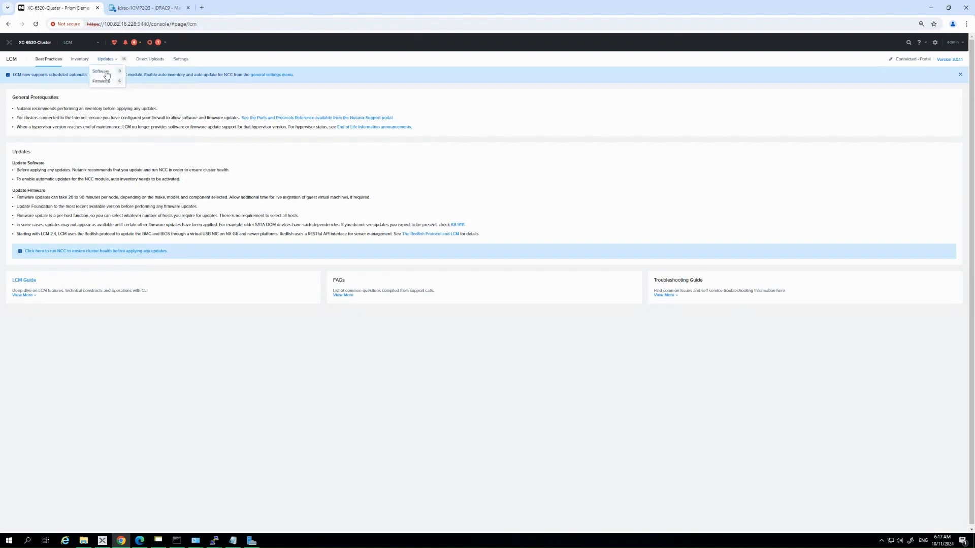
left_click(101, 81)
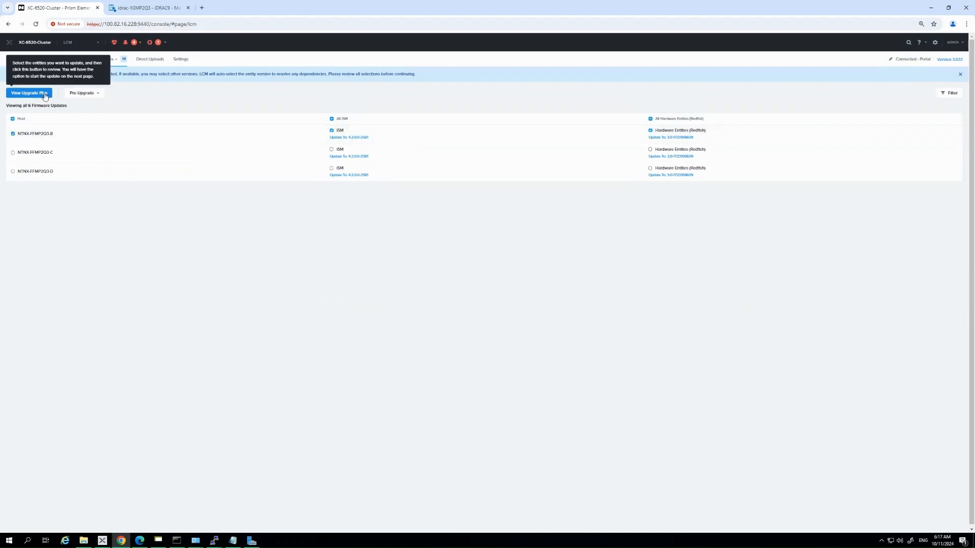
left_click(29, 94)
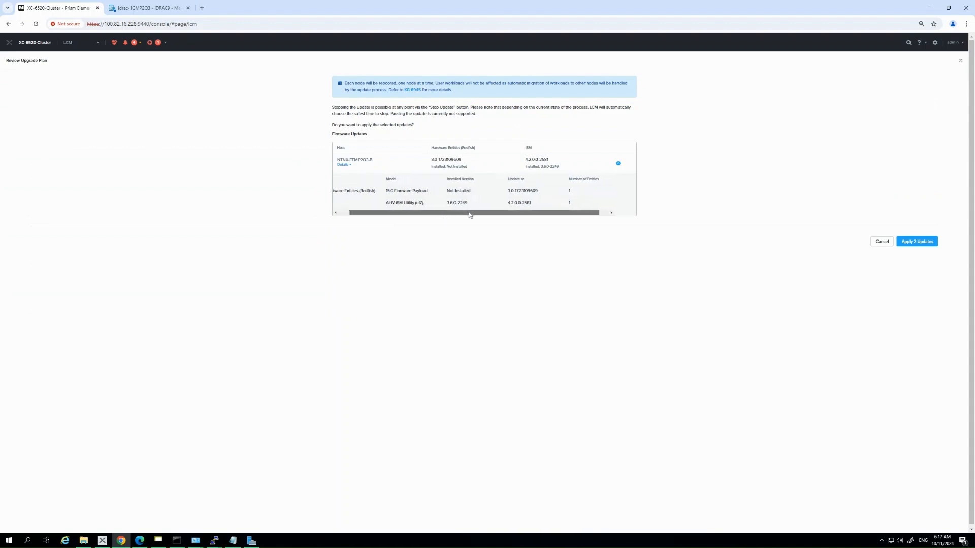
scroll("left", 3)
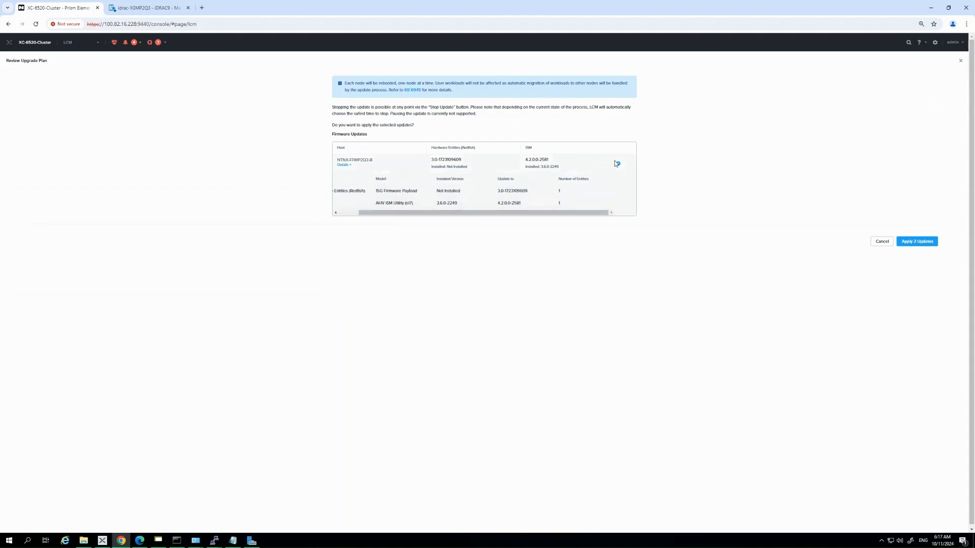
mouse_move(620, 165)
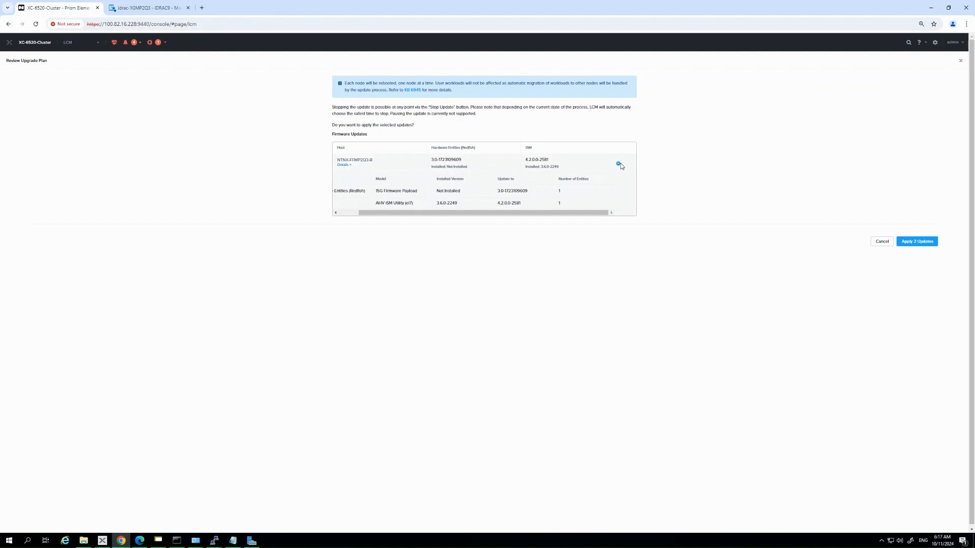
mouse_move(619, 167)
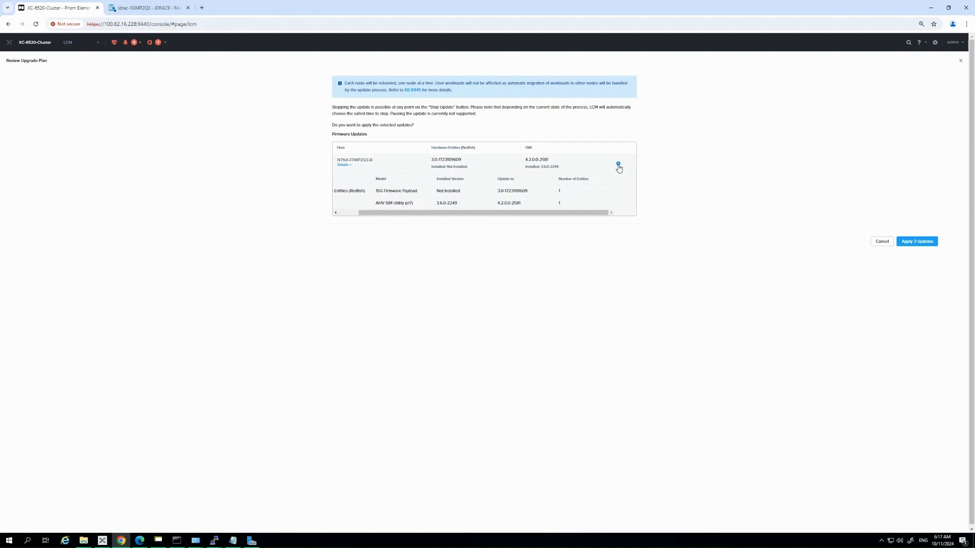
- Close the upgrade plan review and check the pre-upgrade options for the host
left_click(618, 164)
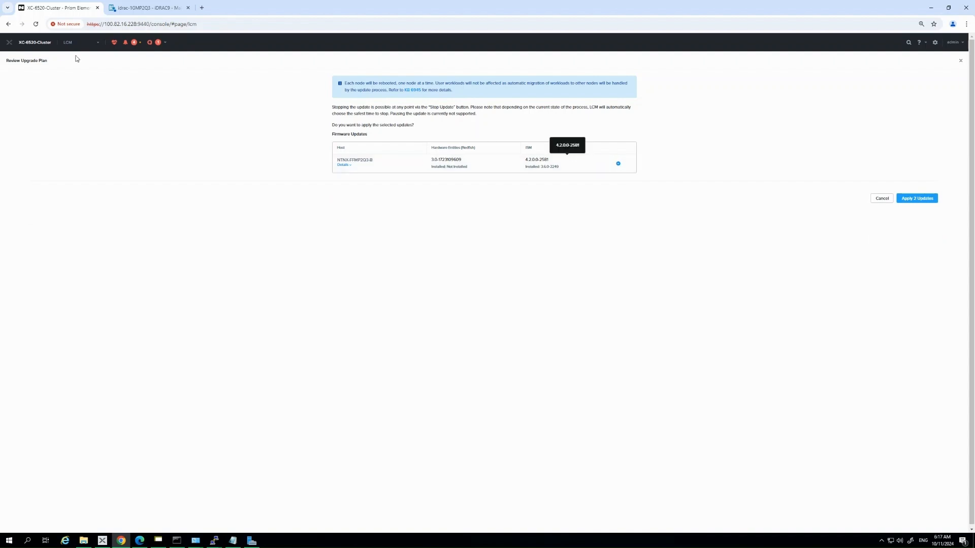
left_click(881, 198)
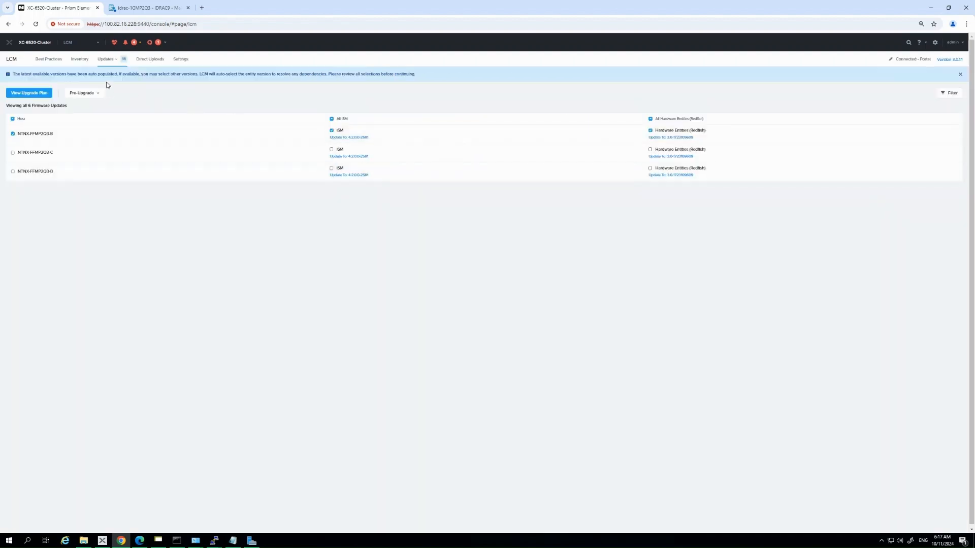
left_click(82, 92)
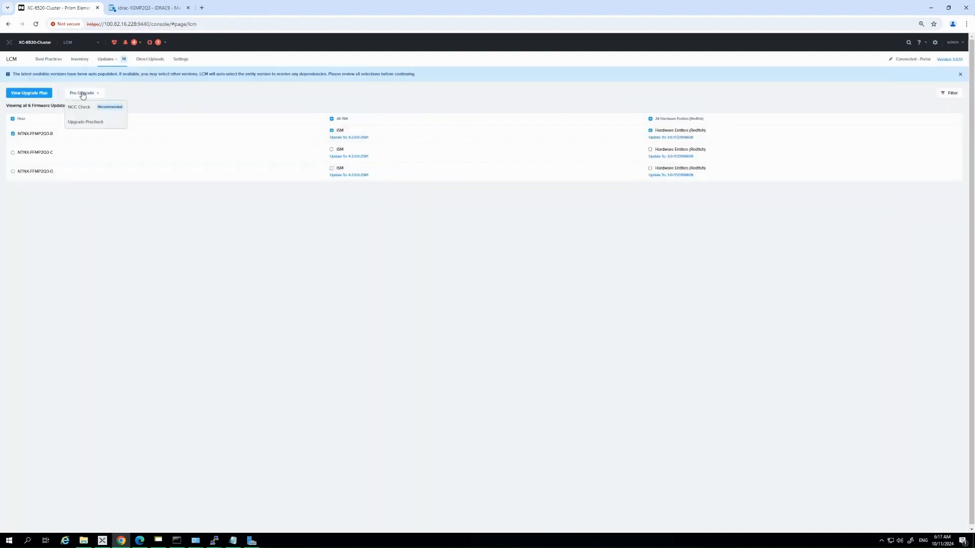
mouse_move(511, 151)
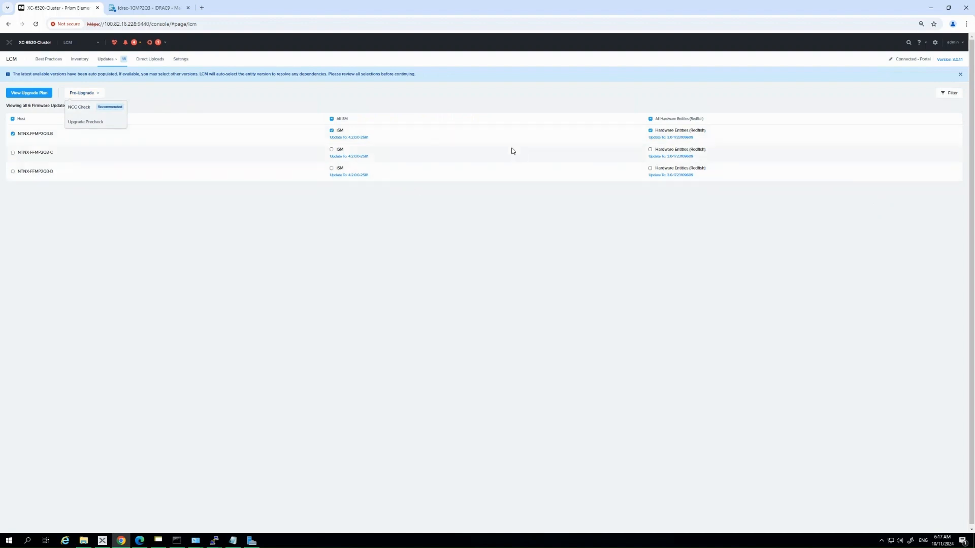
left_click(670, 137)
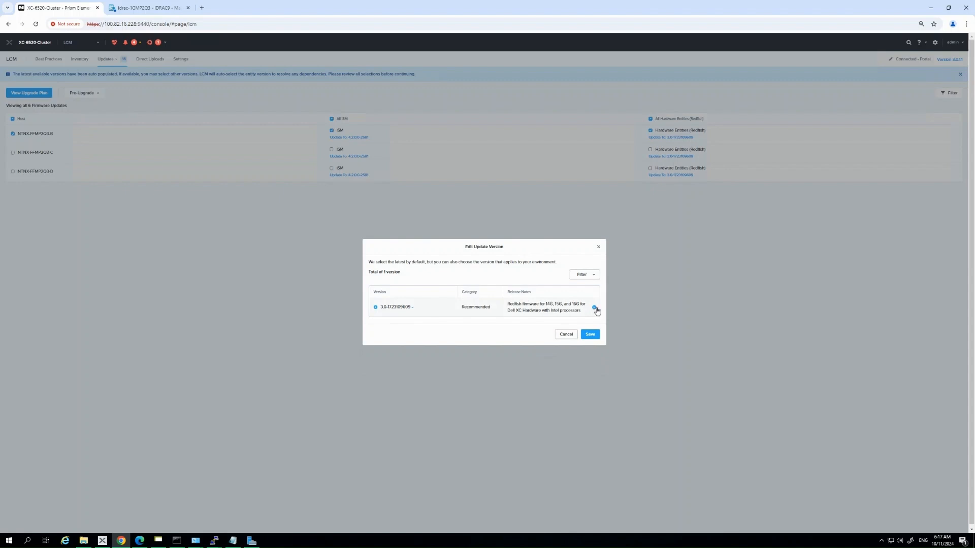
- Filter to enabled versions and review the recommended Redfish version's bundle details
left_click(582, 274)
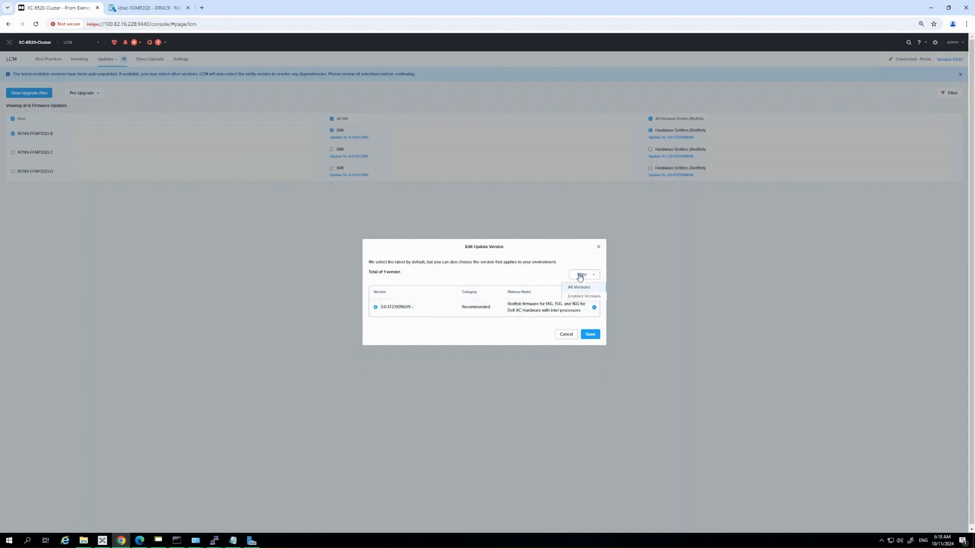
mouse_move(583, 296)
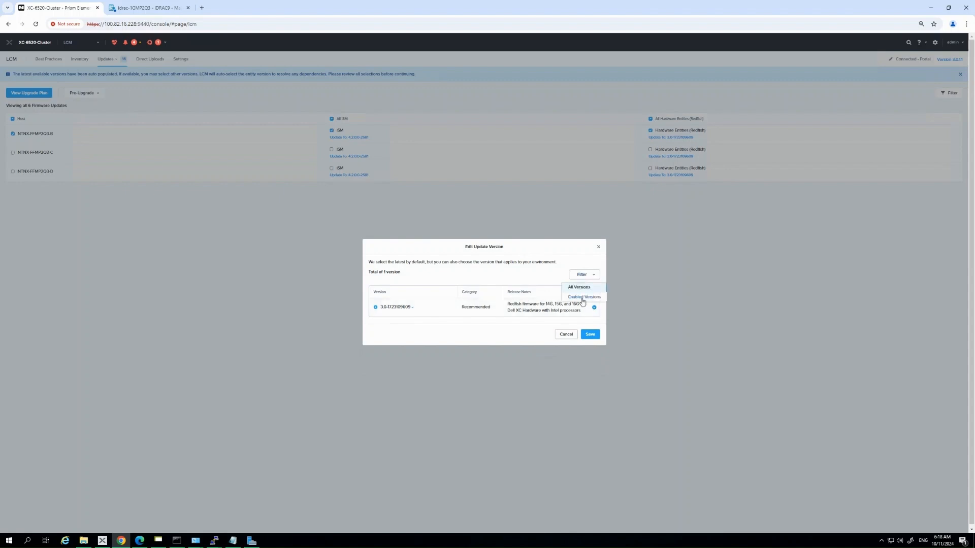
left_click(583, 274)
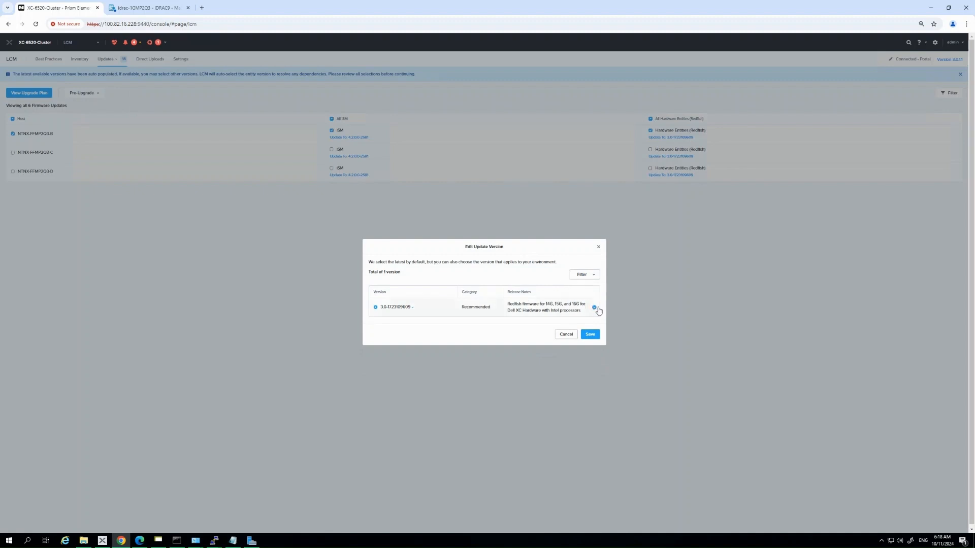
left_click(594, 307)
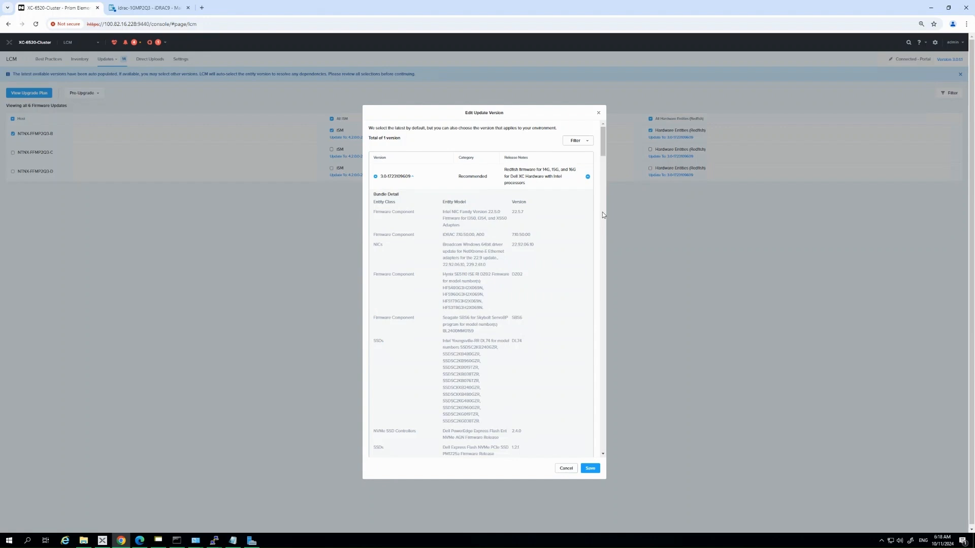
mouse_move(461, 241)
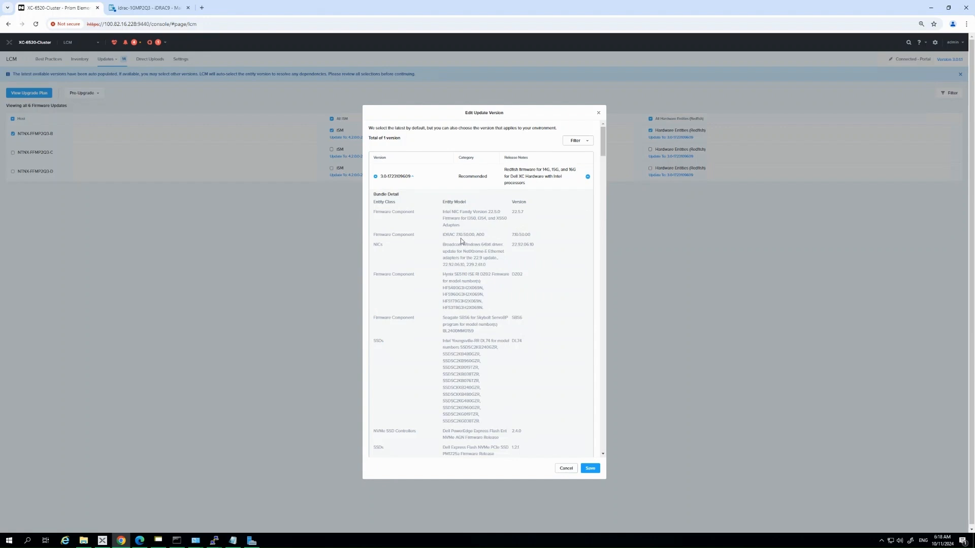
scroll("down", 3)
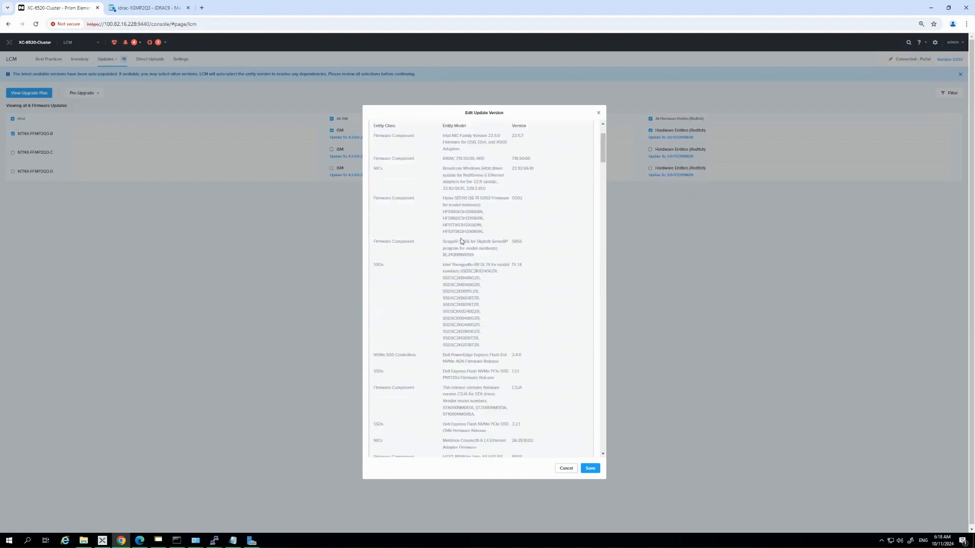
scroll("down", 3)
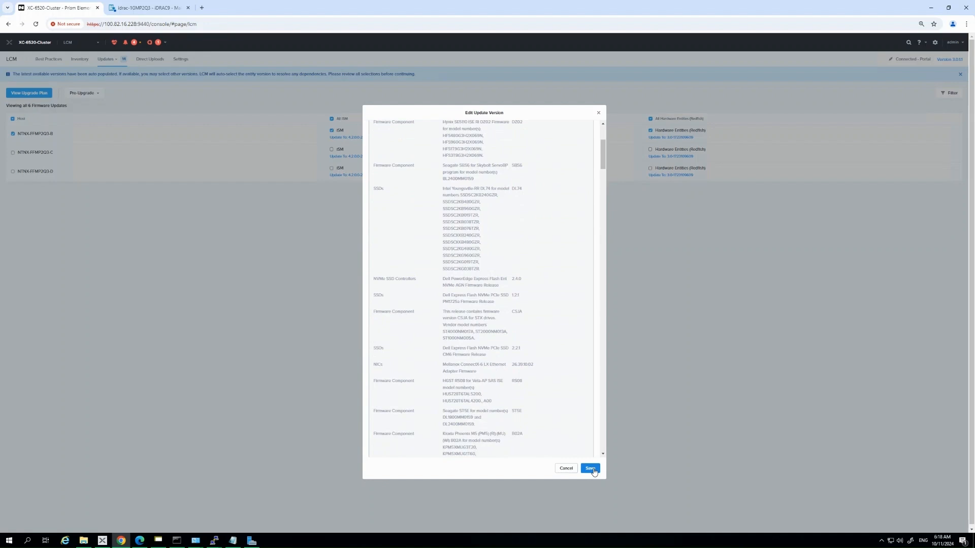
- Save the recommended Redfish firmware version and review the upgrade plan
left_click(589, 468)
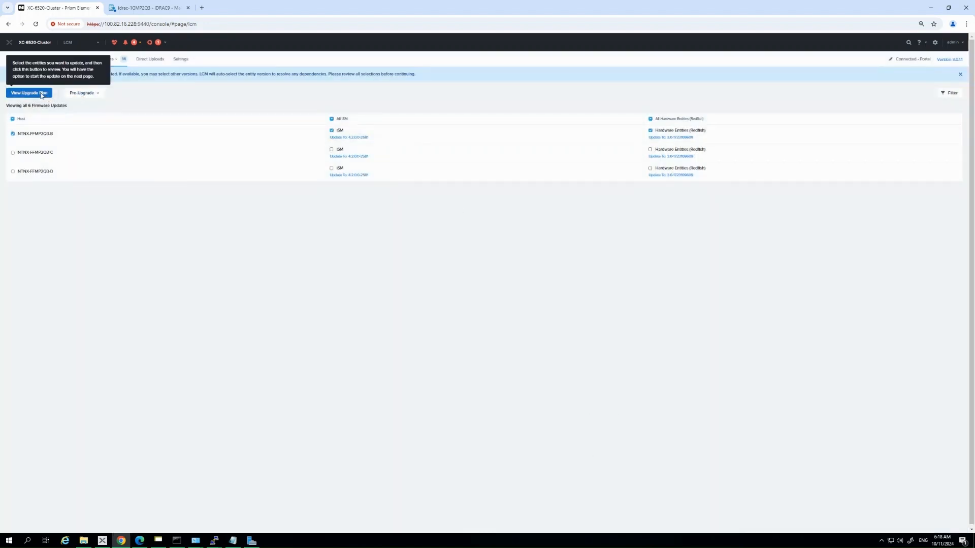
left_click(30, 92)
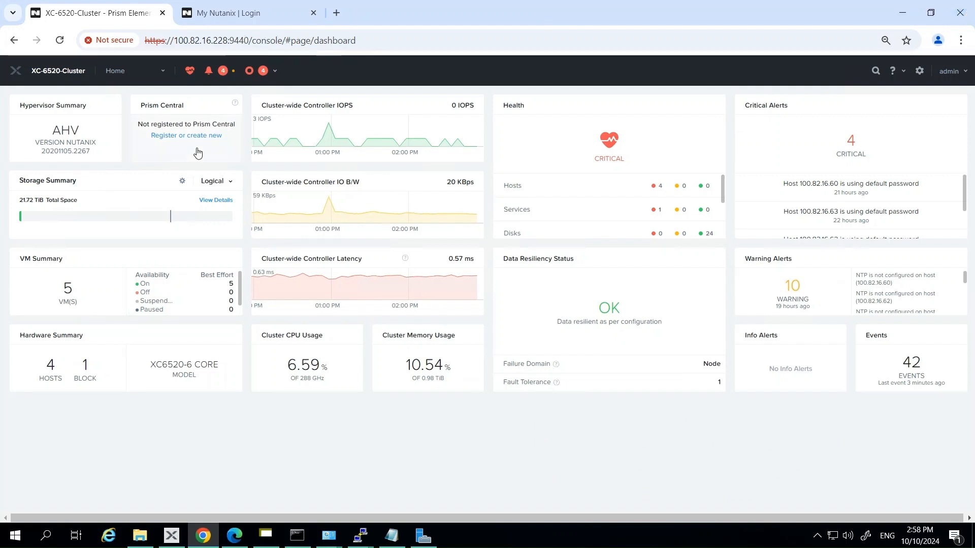
- Go from the Home dashboard to the LCM Inventory page
double_click(184, 365)
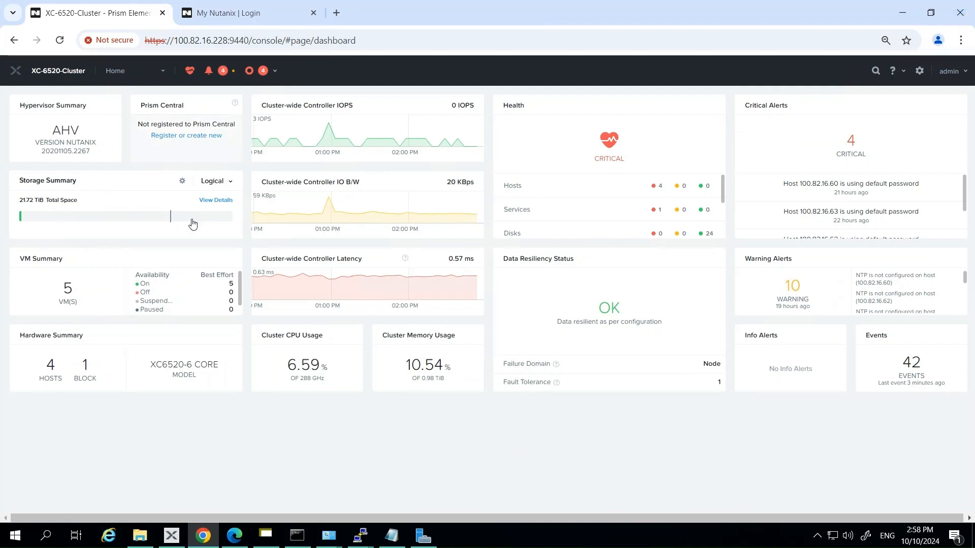
double_click(184, 364)
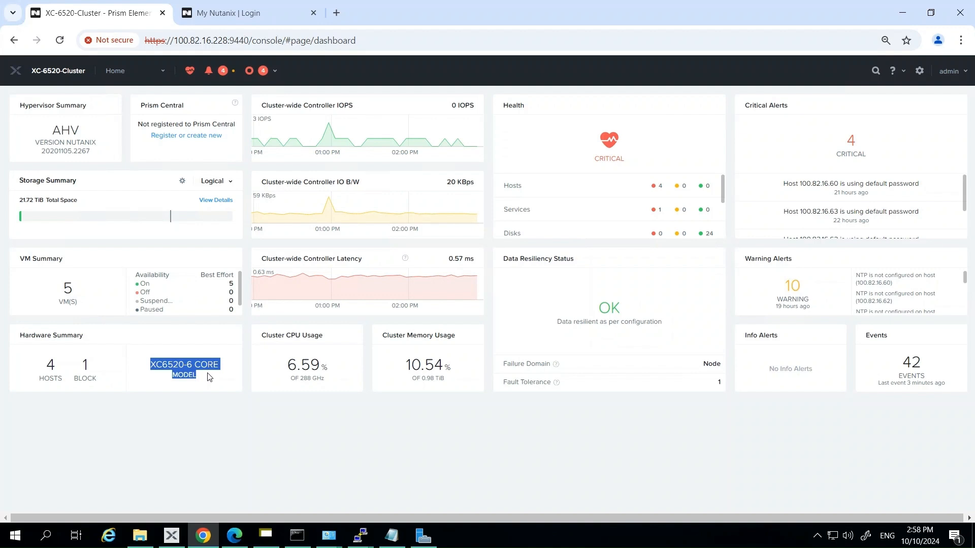
mouse_move(134, 79)
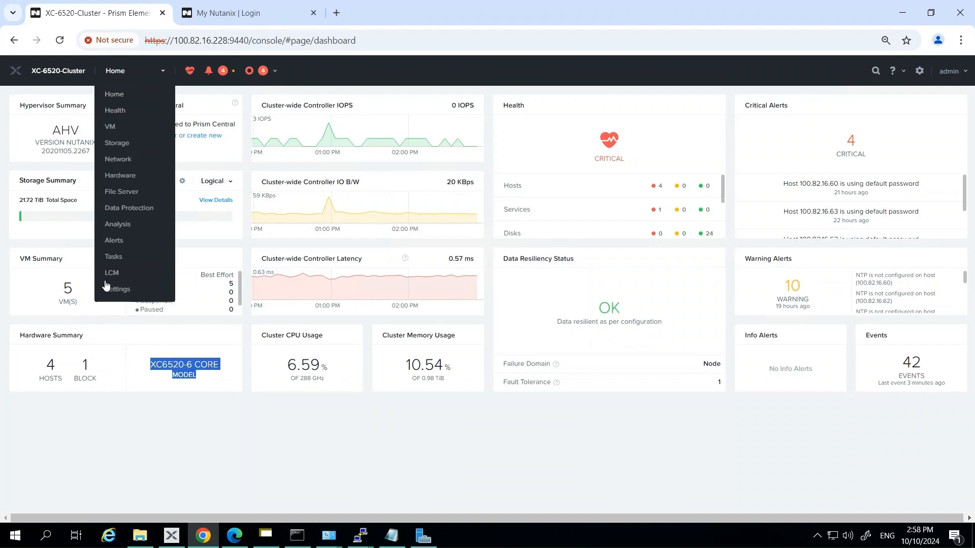
left_click(112, 276)
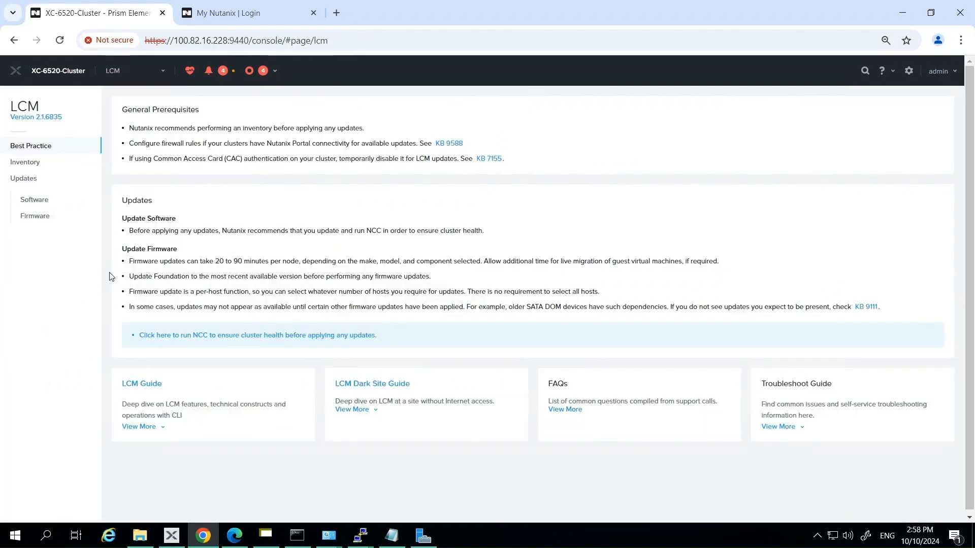
mouse_move(24, 162)
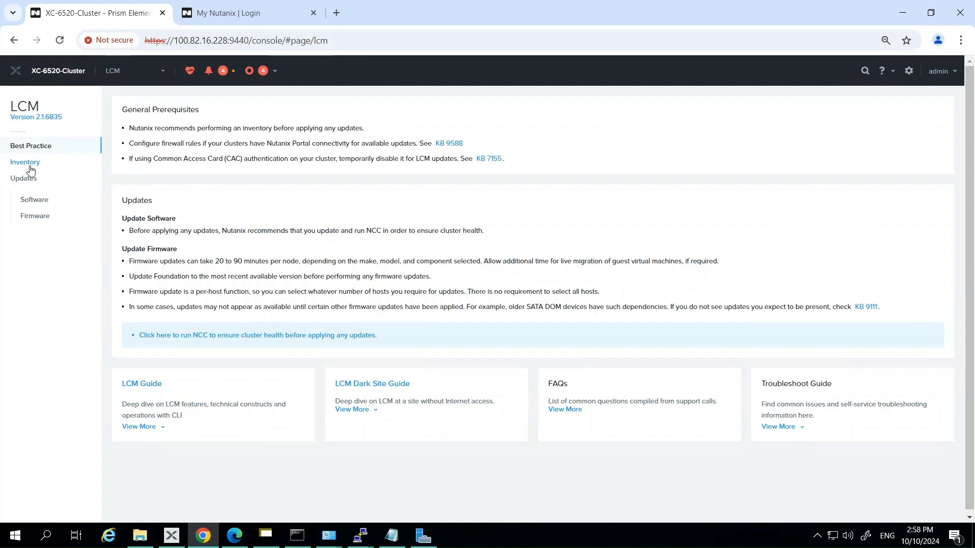
left_click(24, 163)
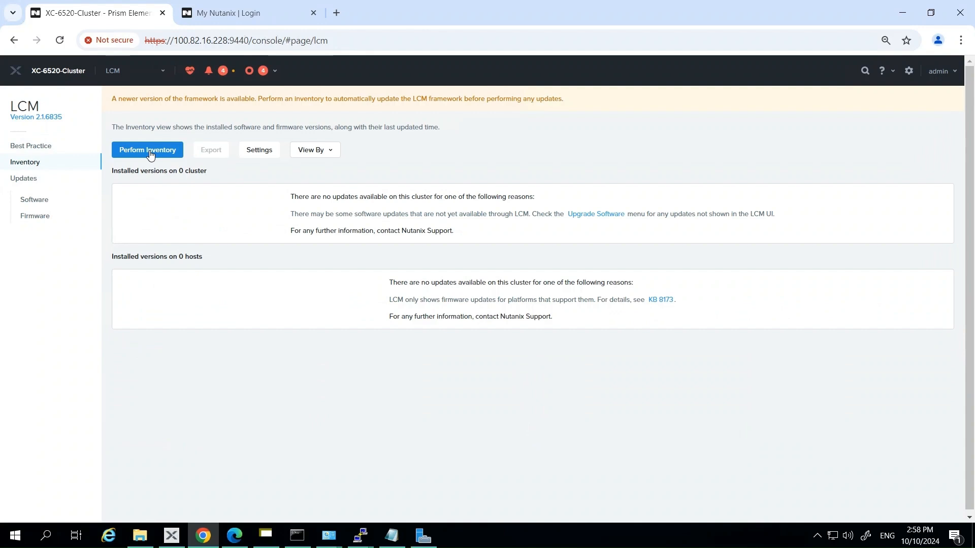
- Start a new LCM inventory with framework update and expand the precheck stage details
left_click(147, 150)
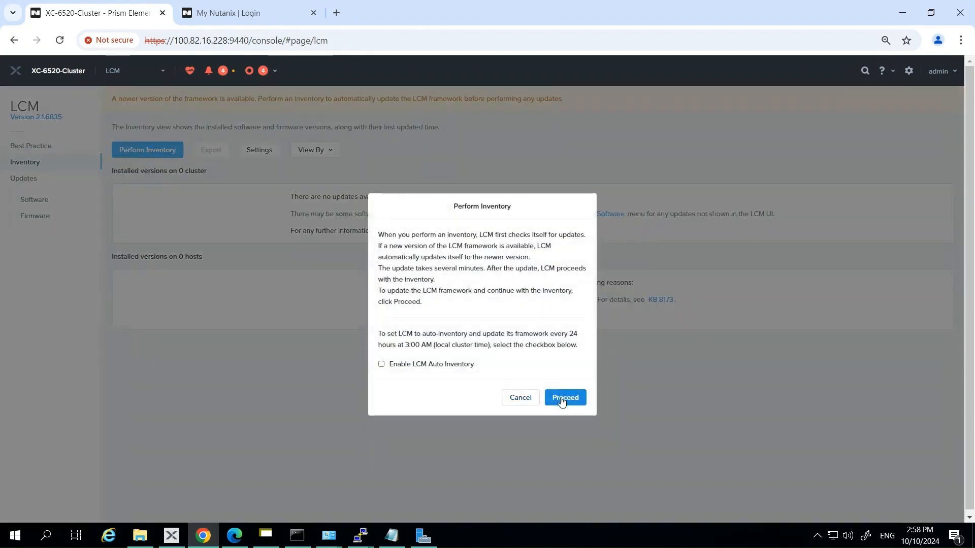
left_click(563, 397)
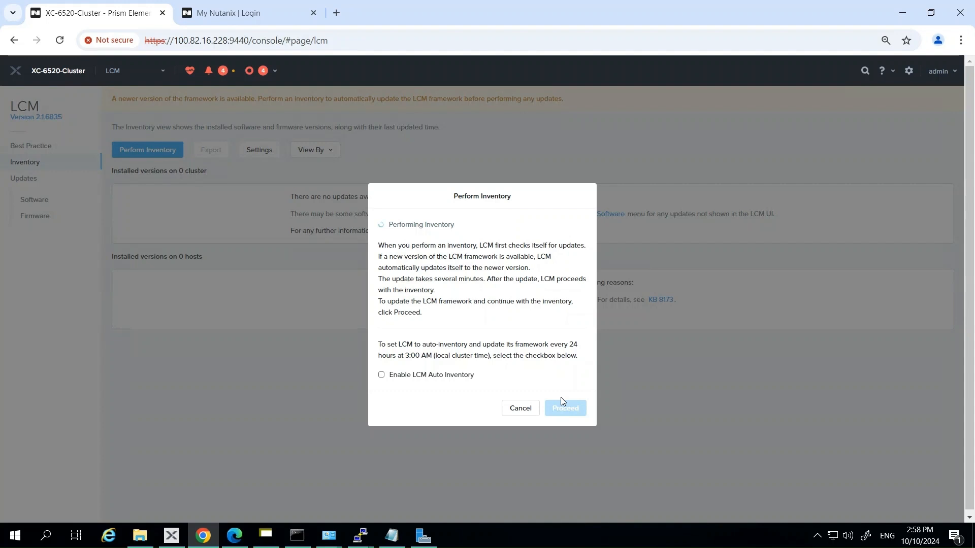
left_click(563, 409)
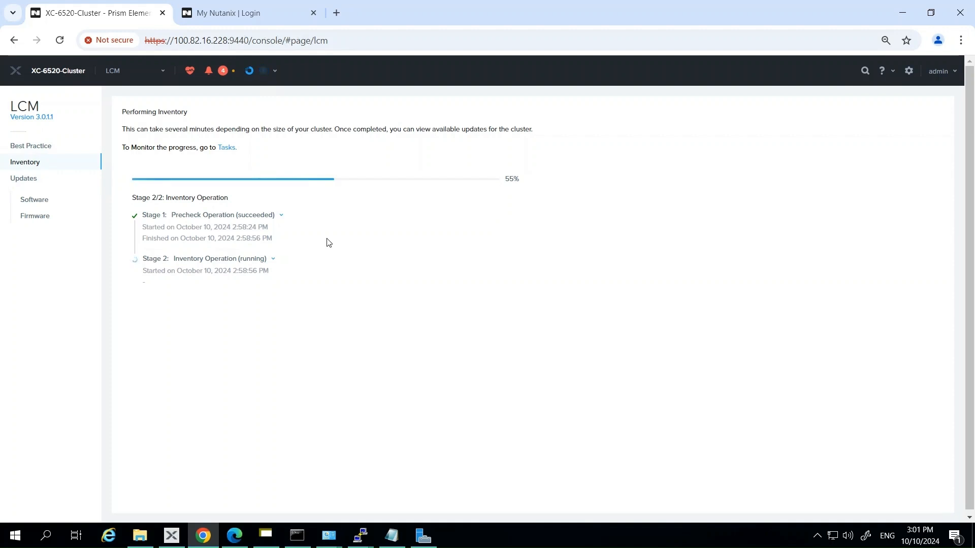
mouse_move(283, 220)
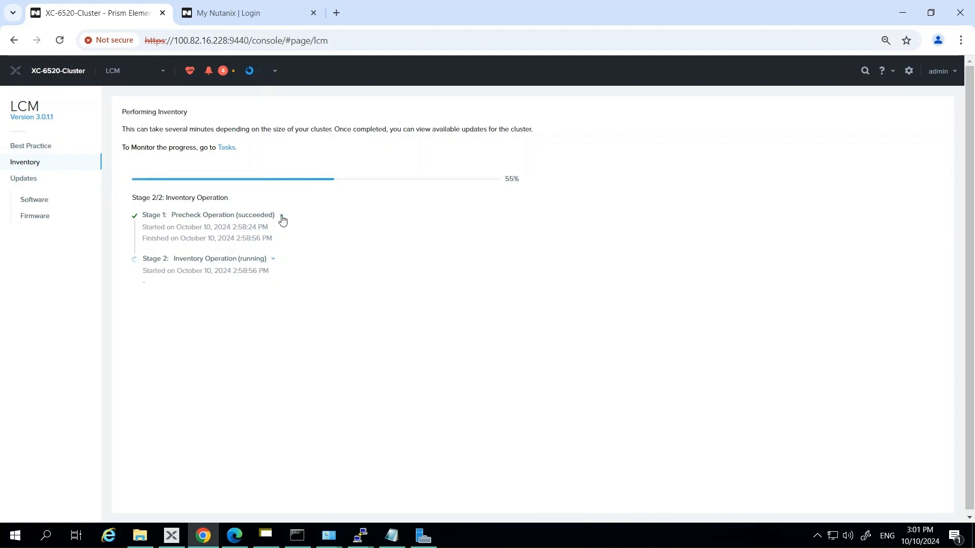
left_click(281, 214)
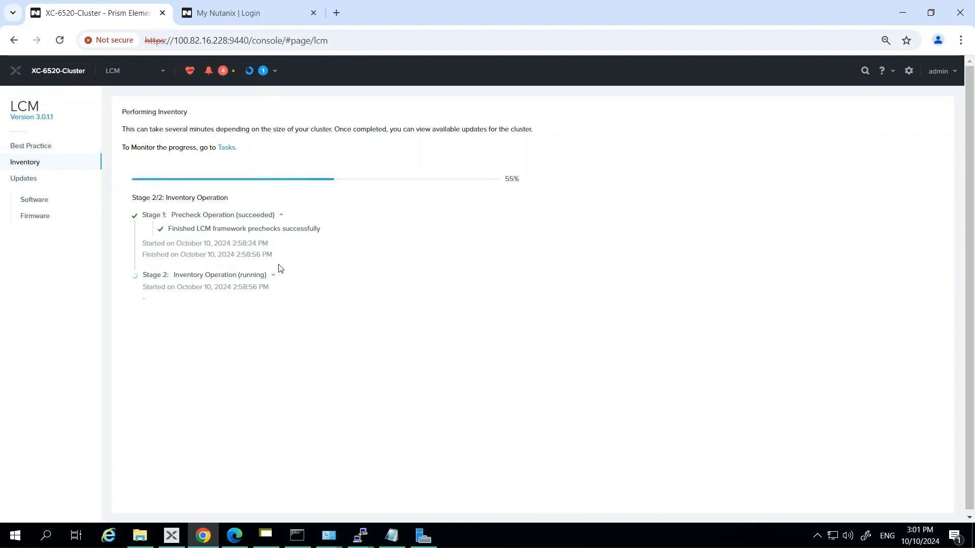
mouse_move(273, 278)
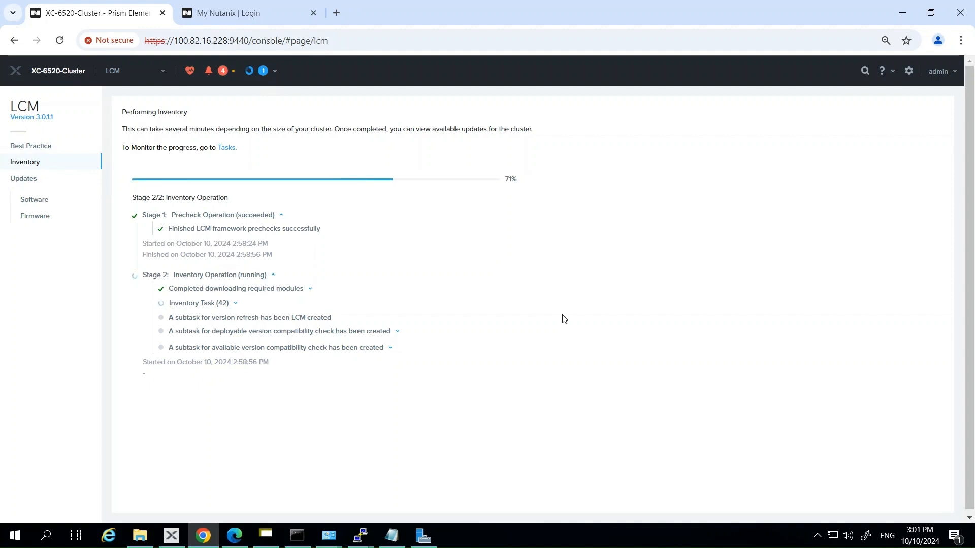
mouse_move(237, 309)
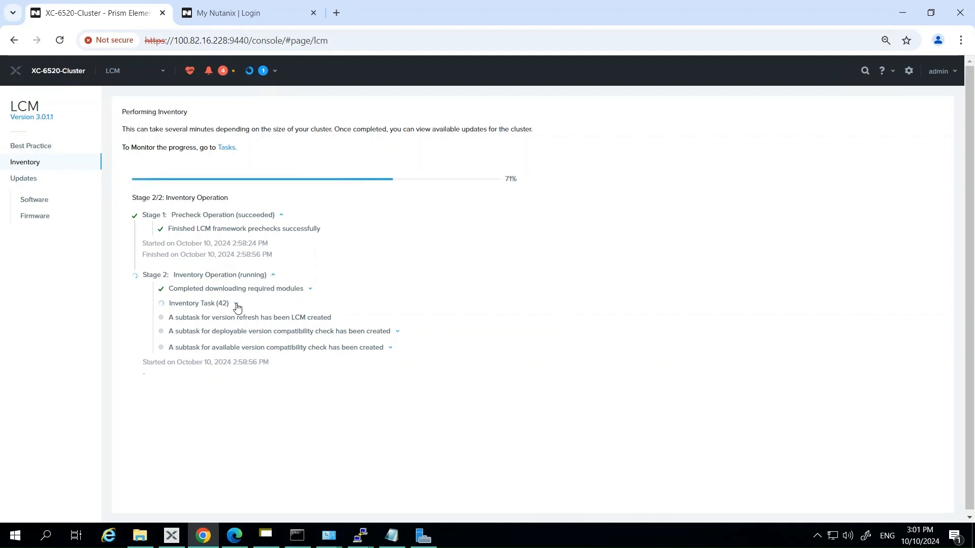
- Follow the inventory task log, expanding the task list and version fetch subtasks until all finish
left_click(235, 306)
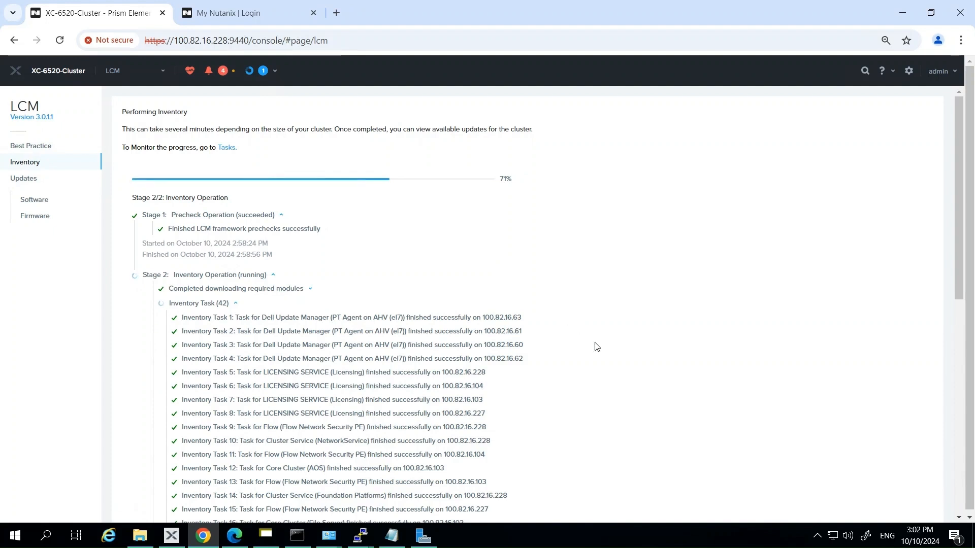
scroll("down", 3)
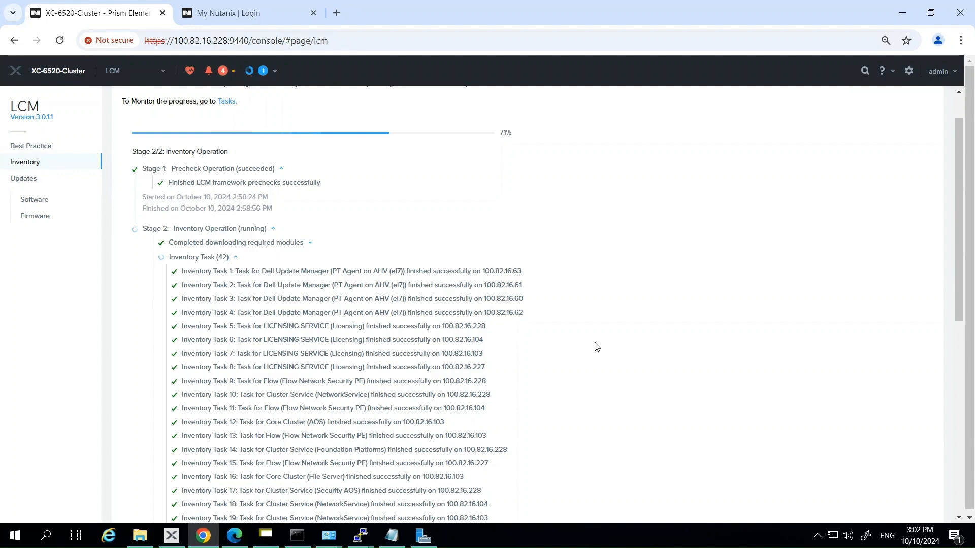
scroll("down", 3)
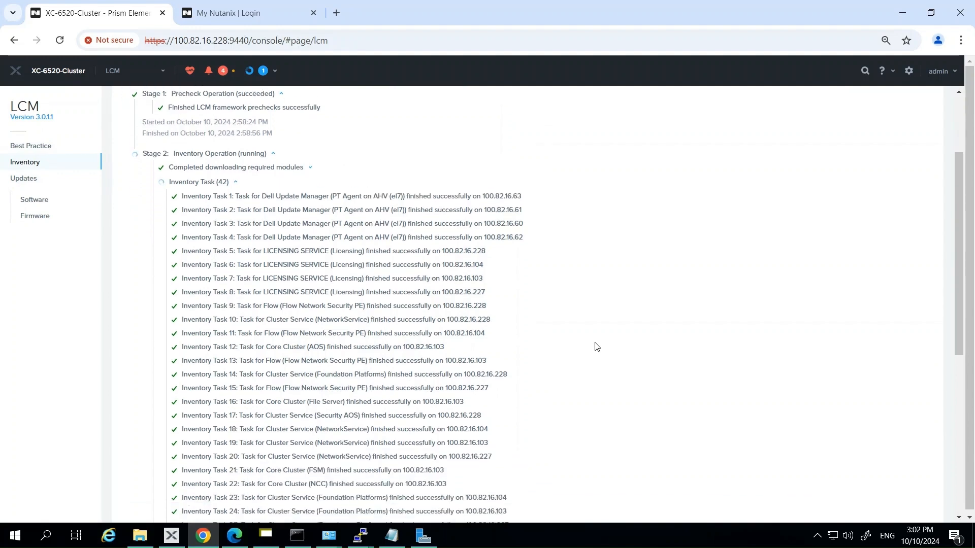
scroll("down", 3)
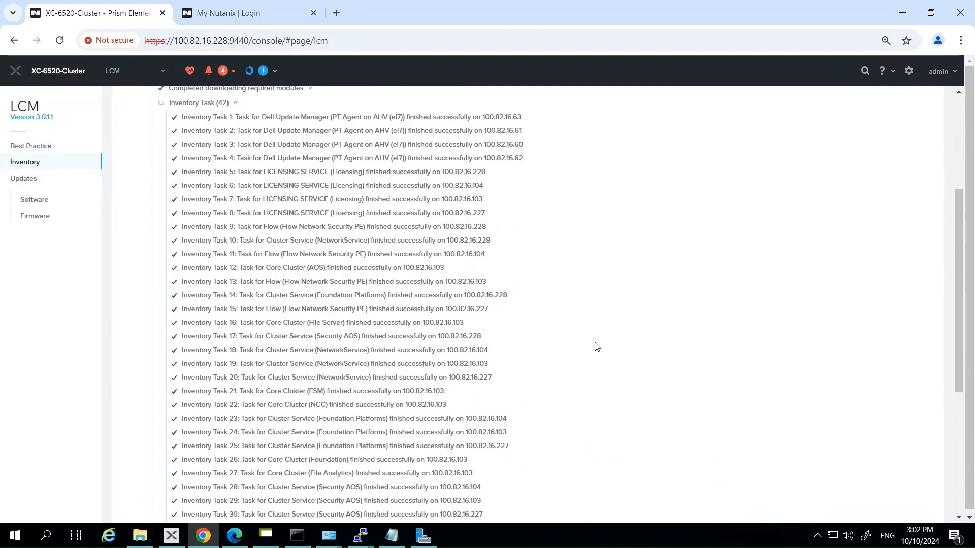
scroll("down", 3)
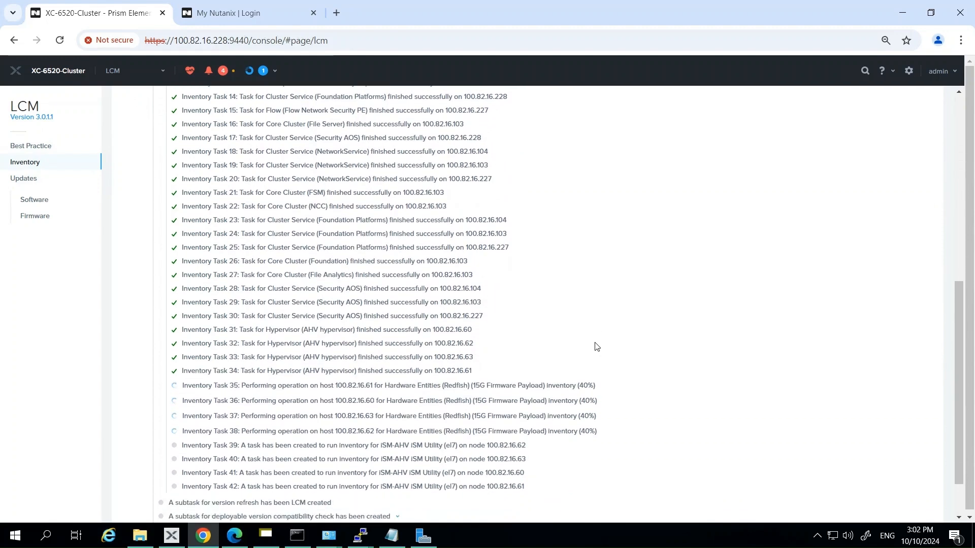
scroll("down", 3)
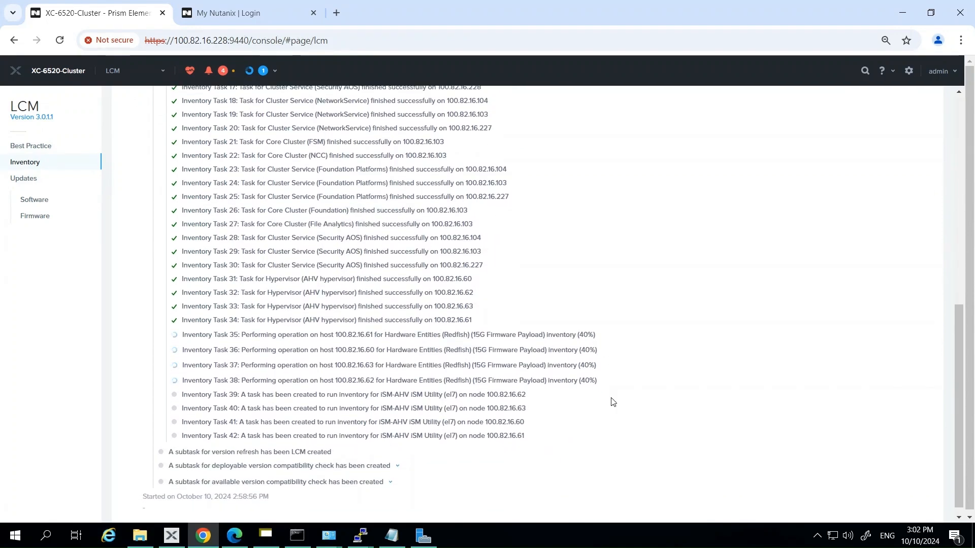
mouse_move(553, 406)
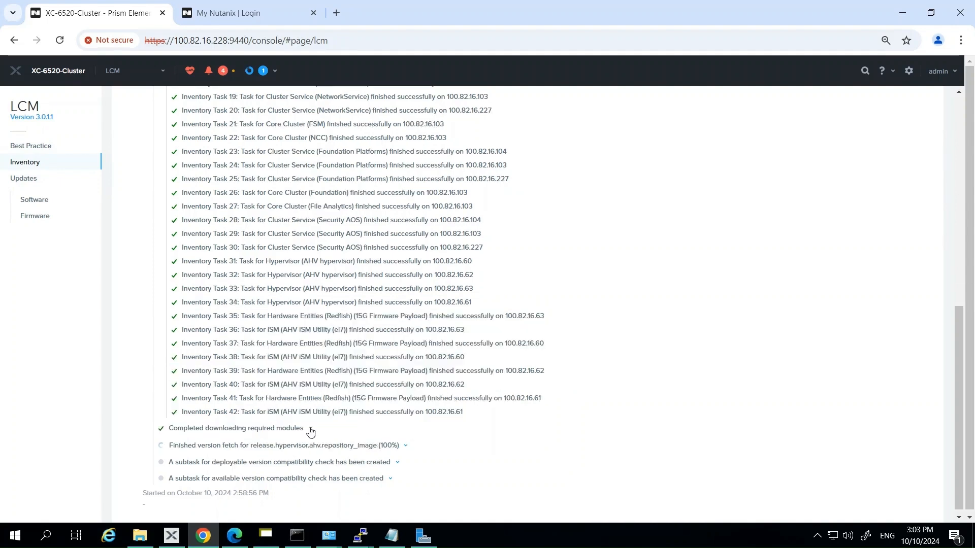
mouse_move(497, 453)
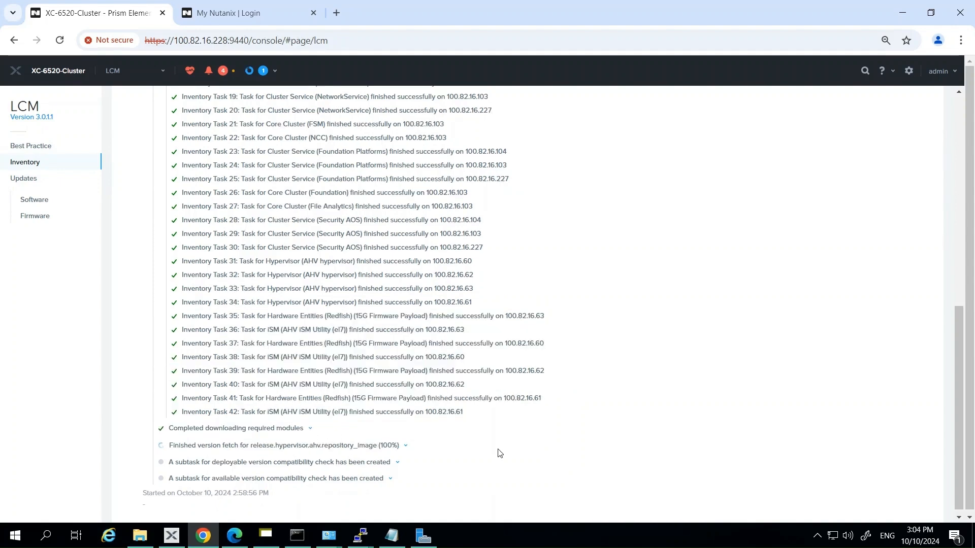
double_click(236, 428)
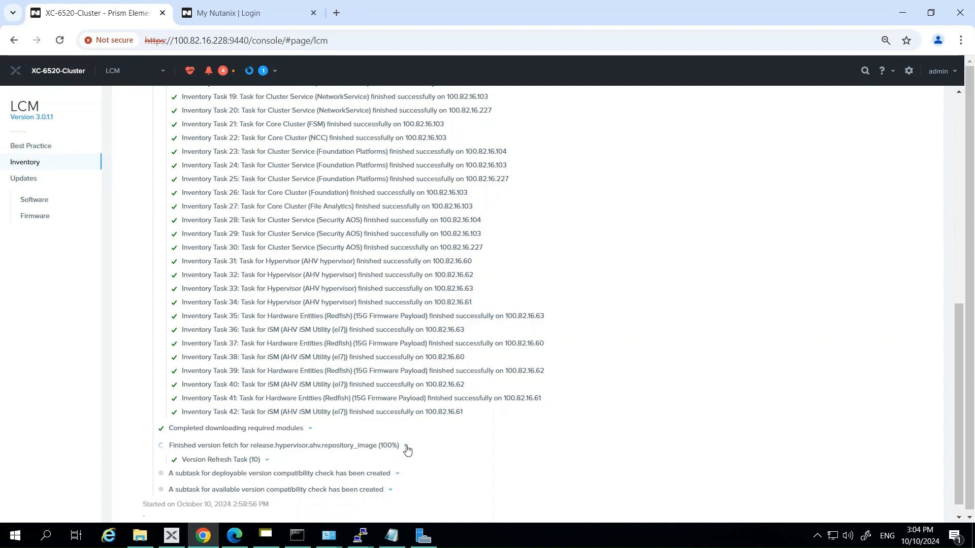
scroll("down", 3)
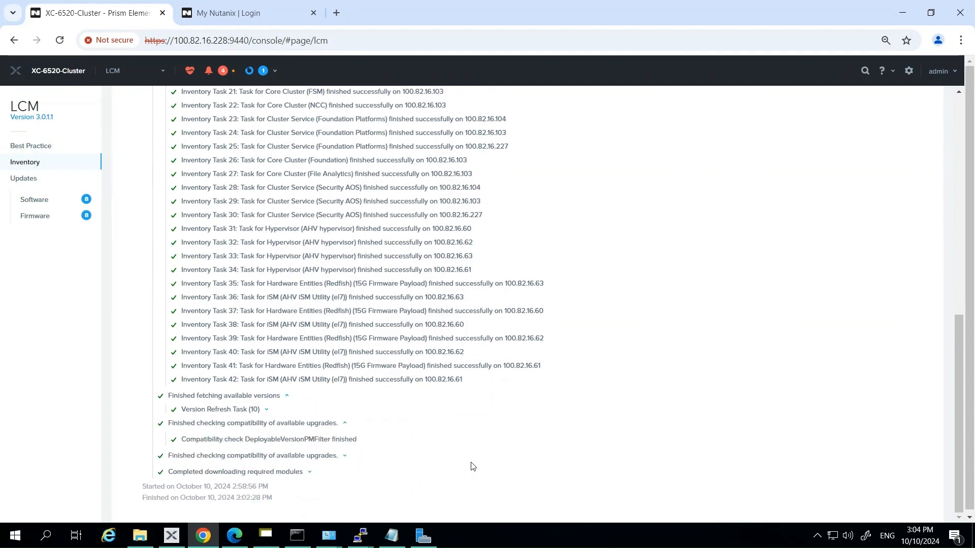
mouse_move(112, 173)
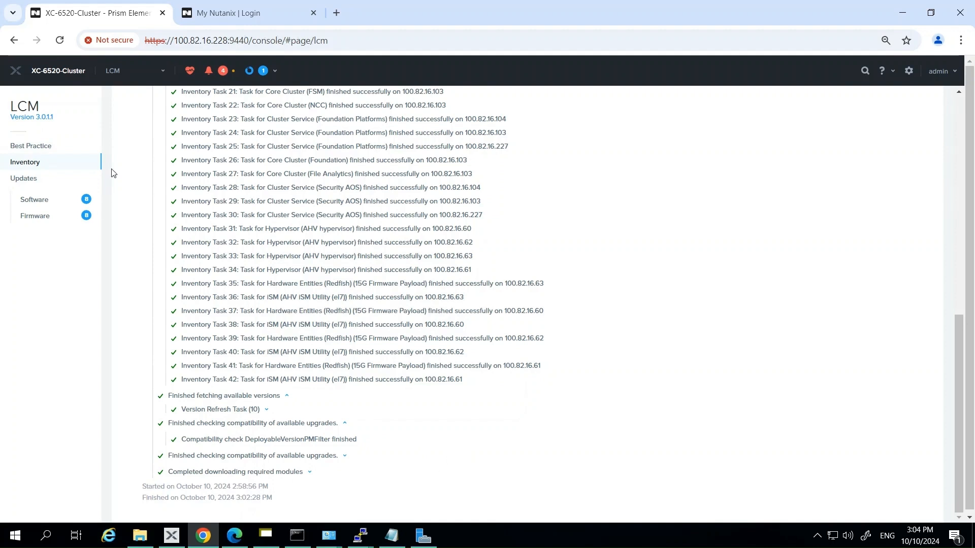
mouse_move(35, 217)
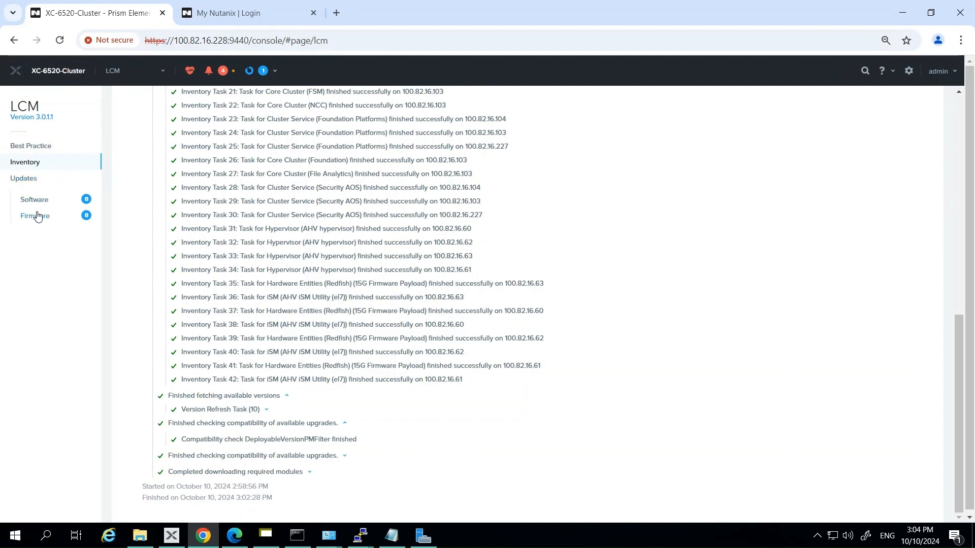
mouse_move(33, 201)
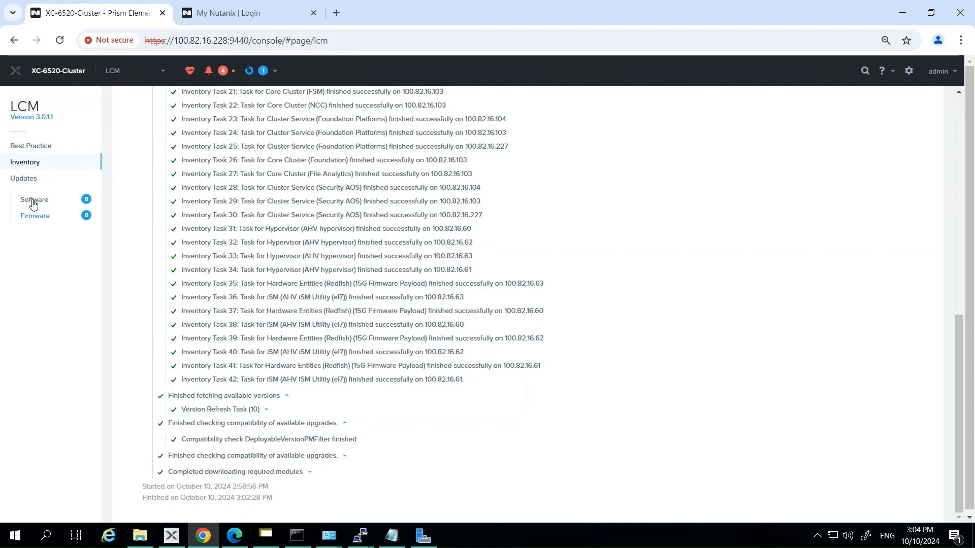
- Show the 8 available software updates for AHV, AOS, FSM, Foundation and NCC
left_click(34, 200)
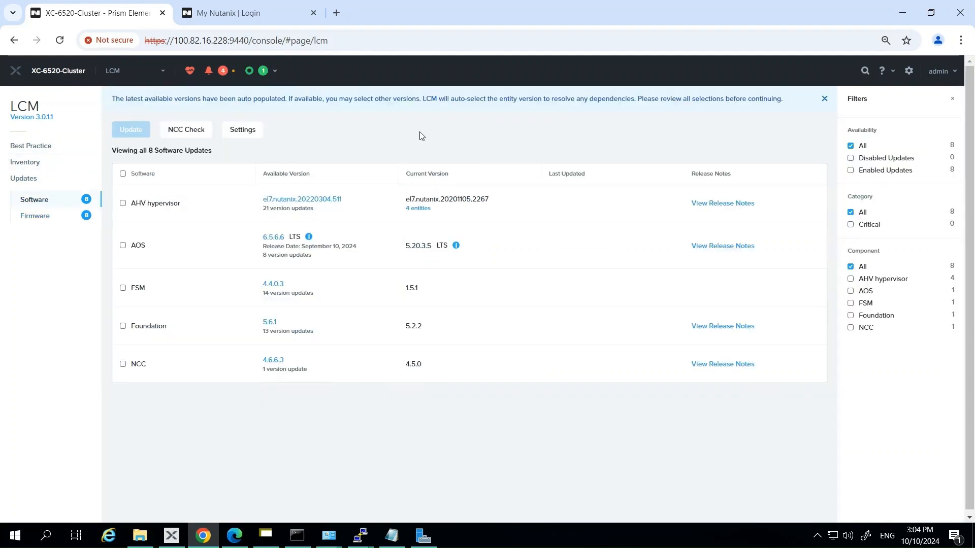
mouse_move(417, 245)
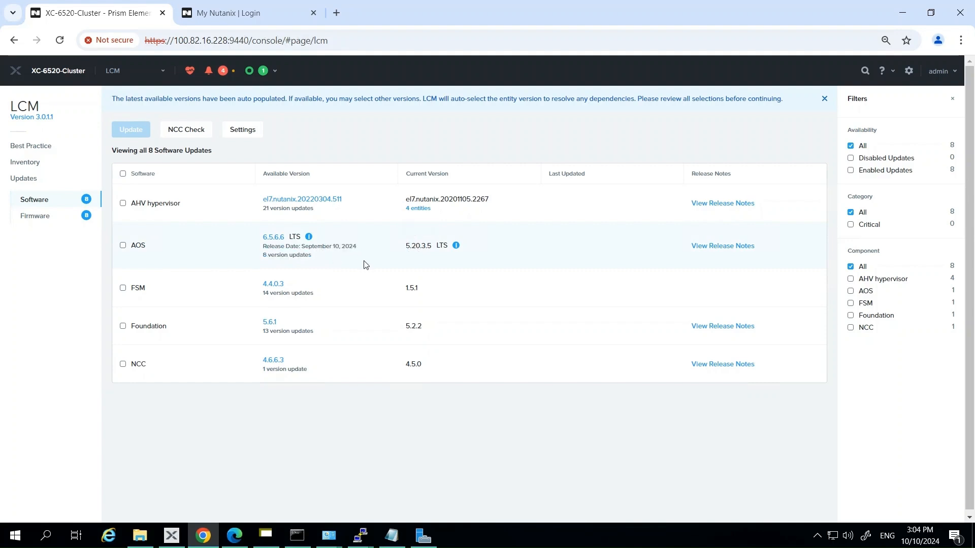
mouse_move(412, 288)
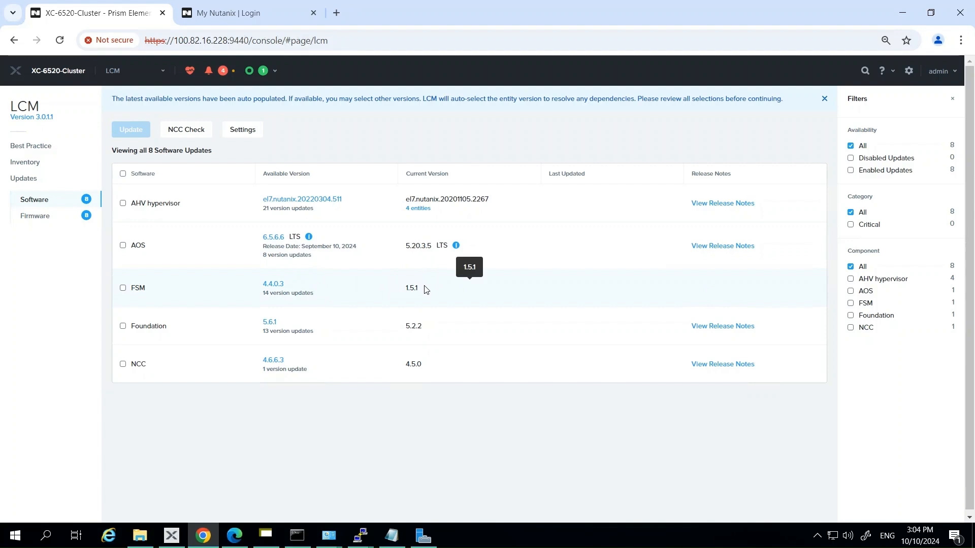
mouse_move(422, 364)
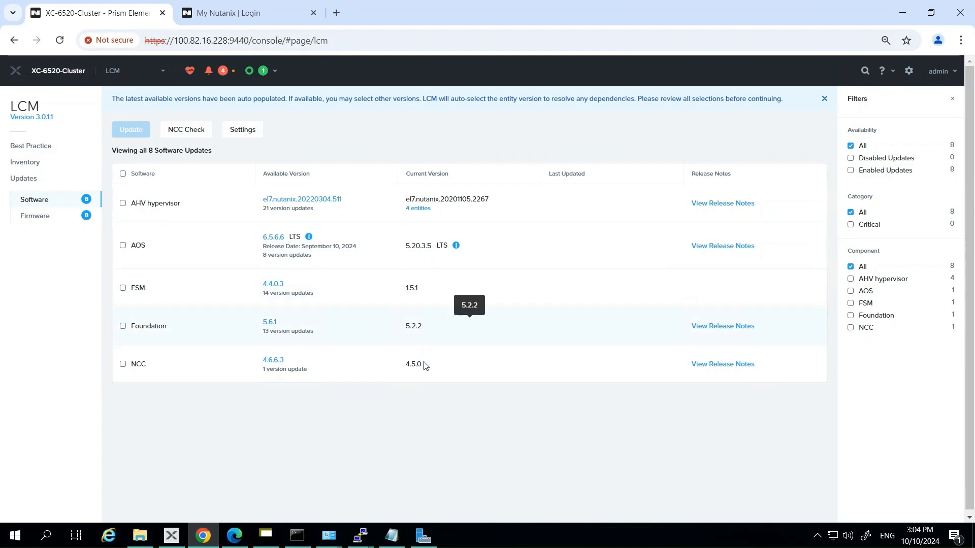
mouse_move(423, 371)
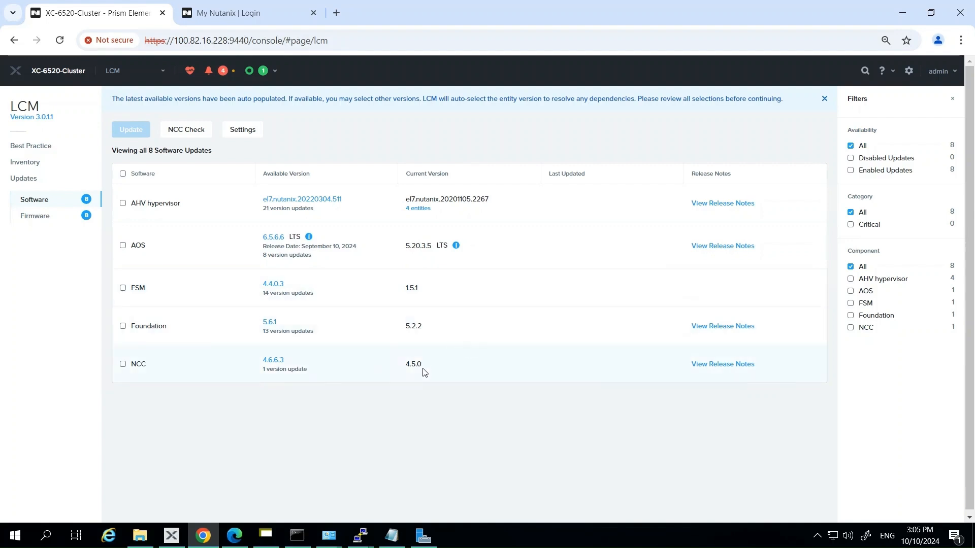
mouse_move(34, 217)
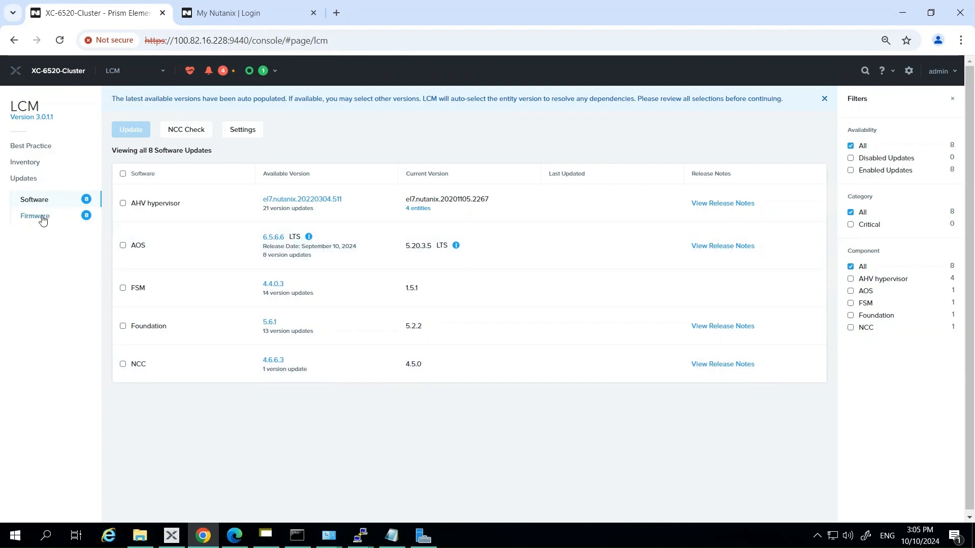
left_click(34, 215)
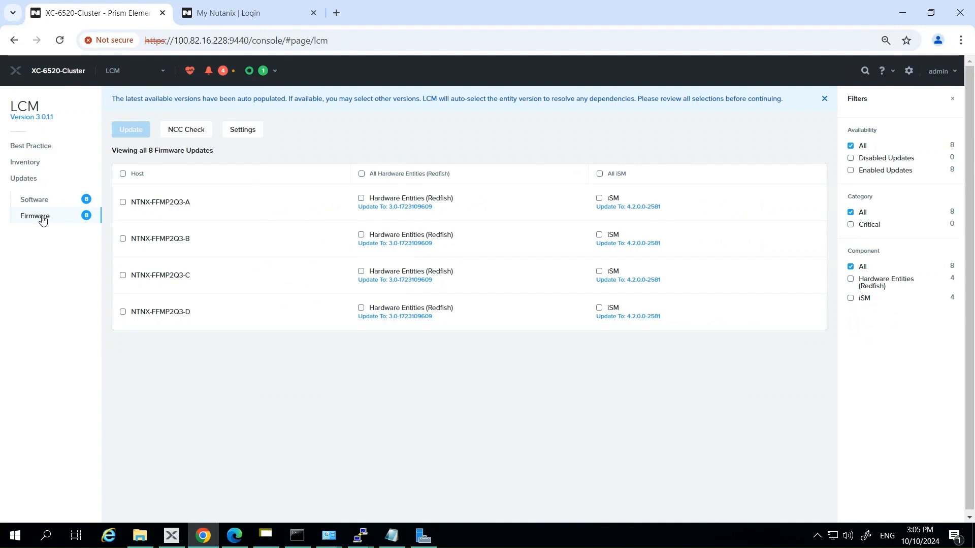
mouse_move(423, 187)
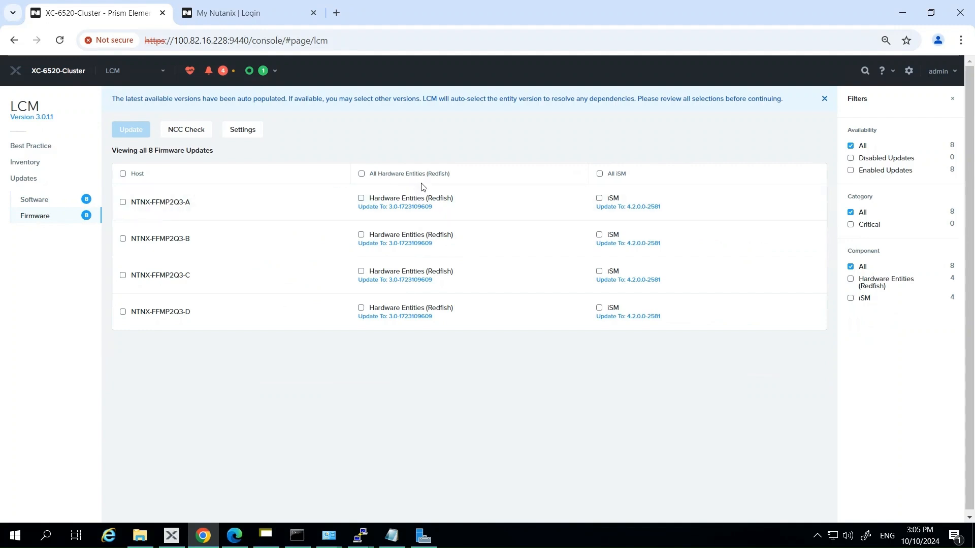
mouse_move(506, 183)
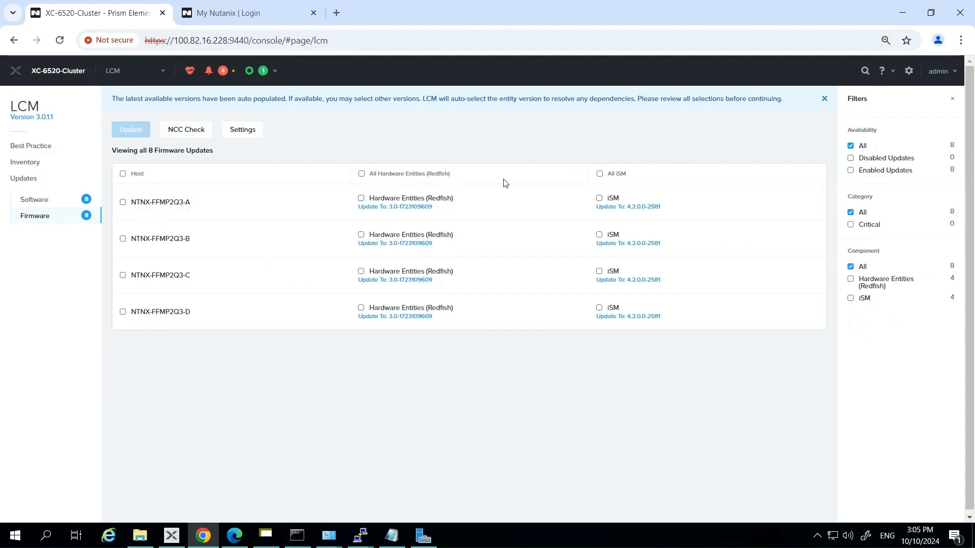
- Show host NTNX-FFMP2Q3-A's installed Redfish and iSM versions in the LCM inventory, details expanded
left_click(132, 99)
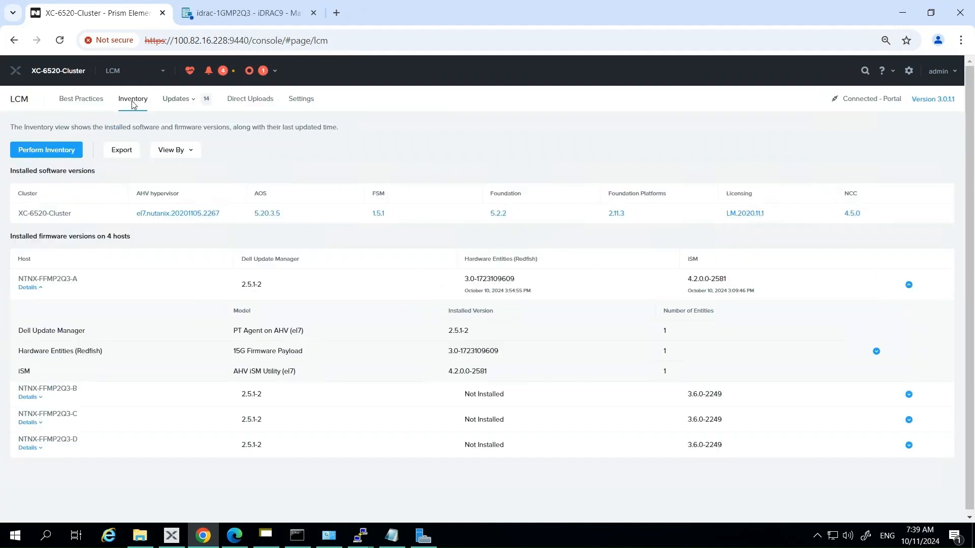
mouse_move(86, 196)
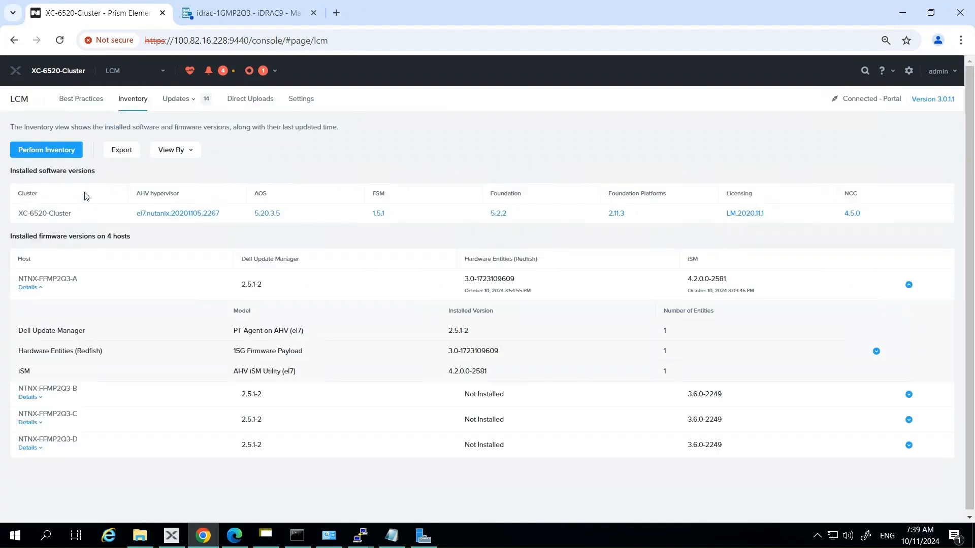
left_click(29, 287)
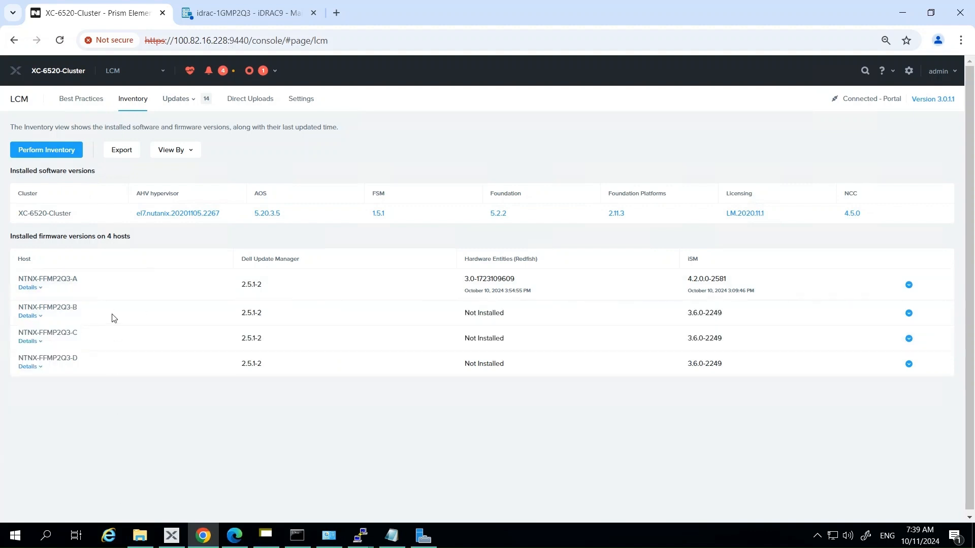
mouse_move(119, 392)
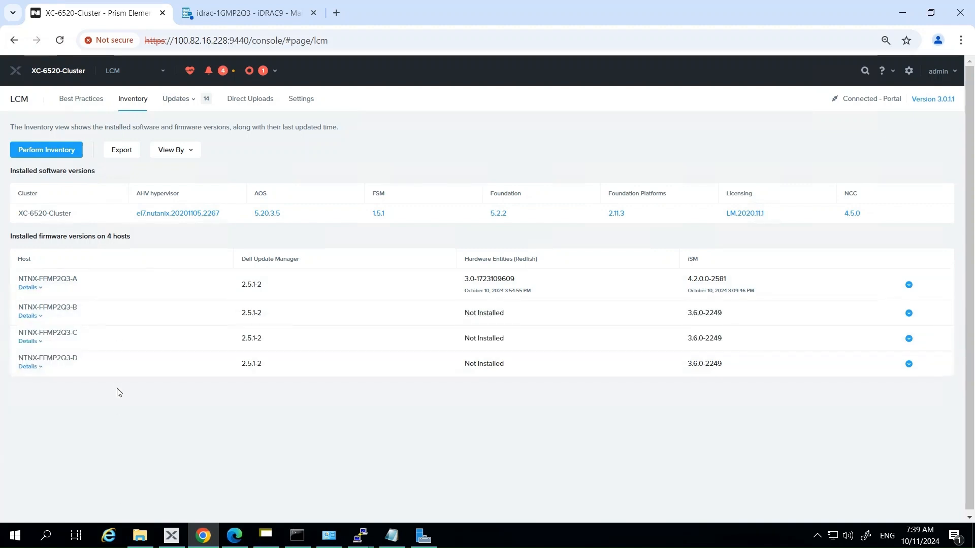
left_click(173, 151)
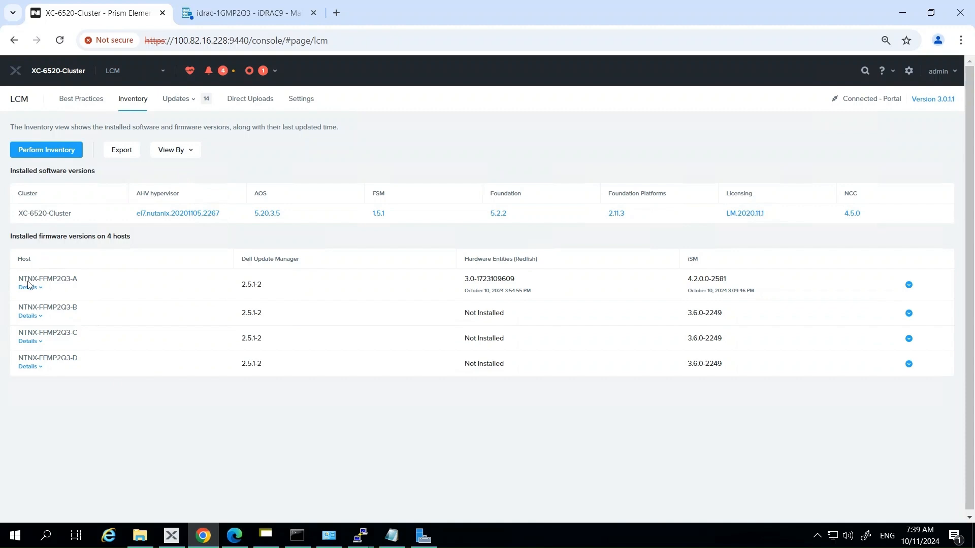
mouse_move(30, 293)
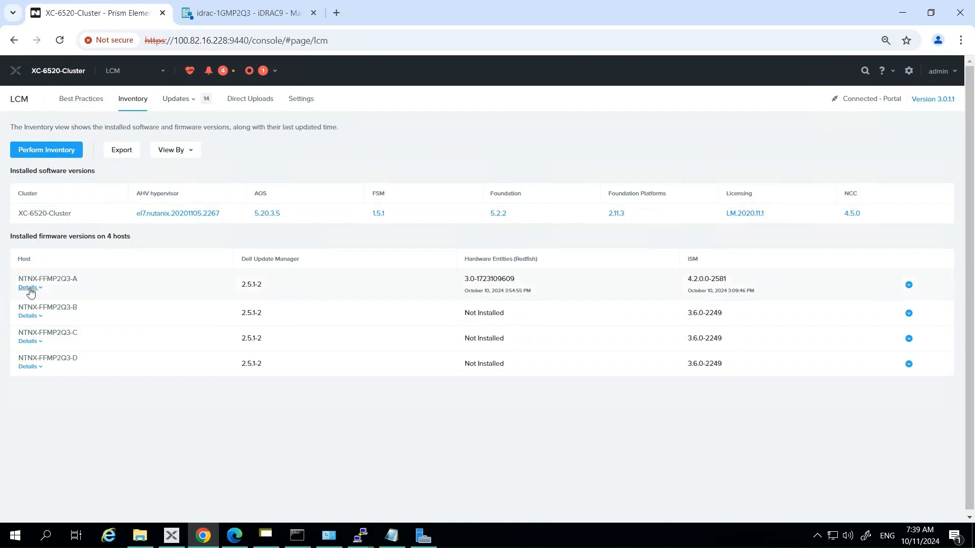
left_click(29, 287)
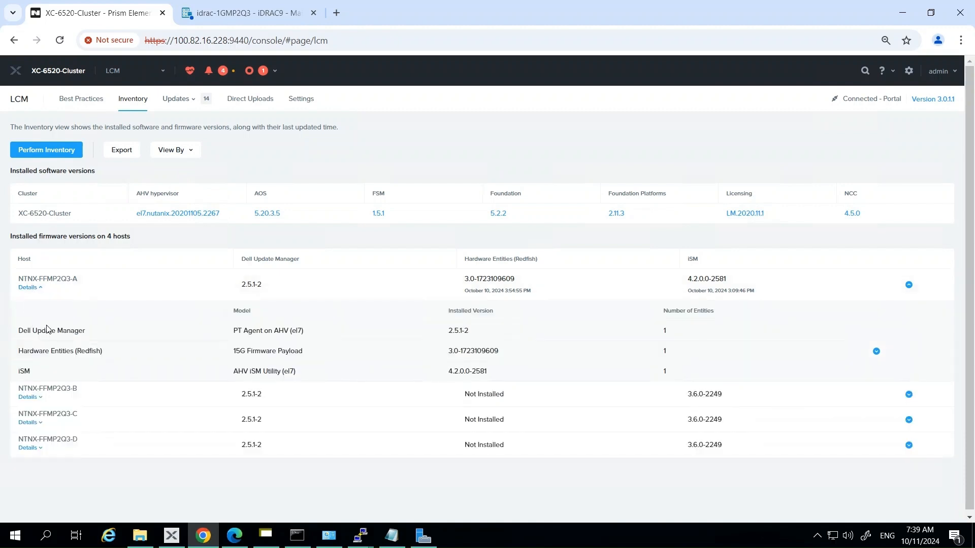
mouse_move(444, 353)
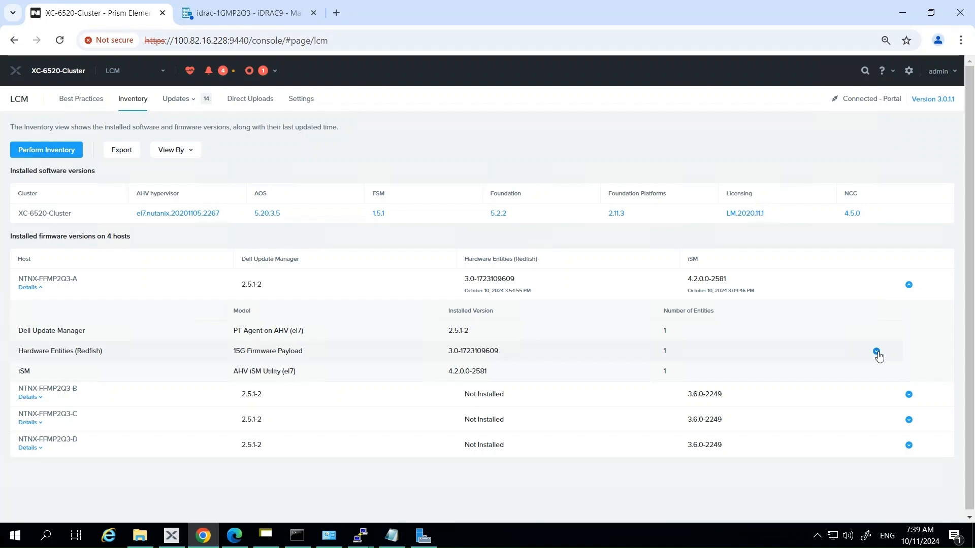
- Review host NTNX-FFMP2Q3-A's Redfish bundle detail listing NIC, iDRAC, SSD, BIOS and BOSS versions
left_click(876, 352)
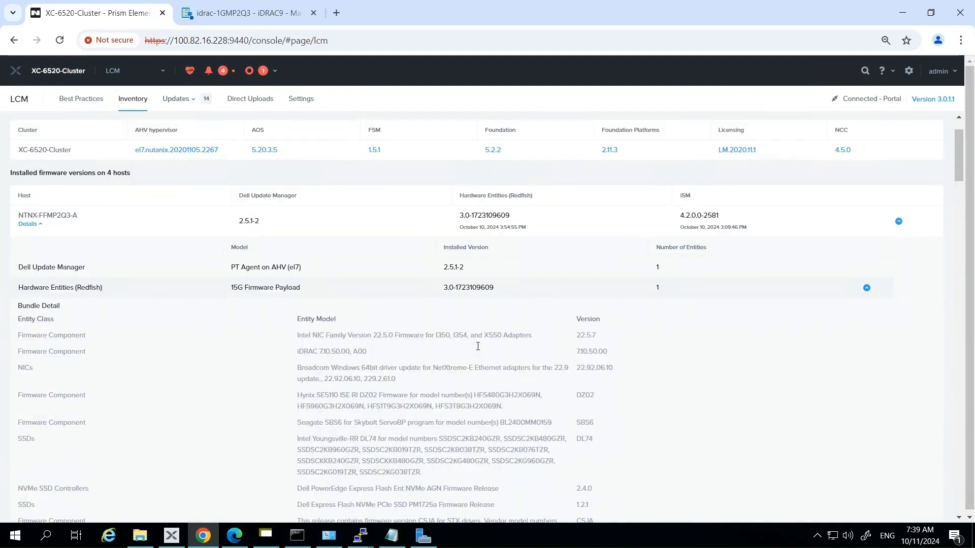
scroll("down", 3)
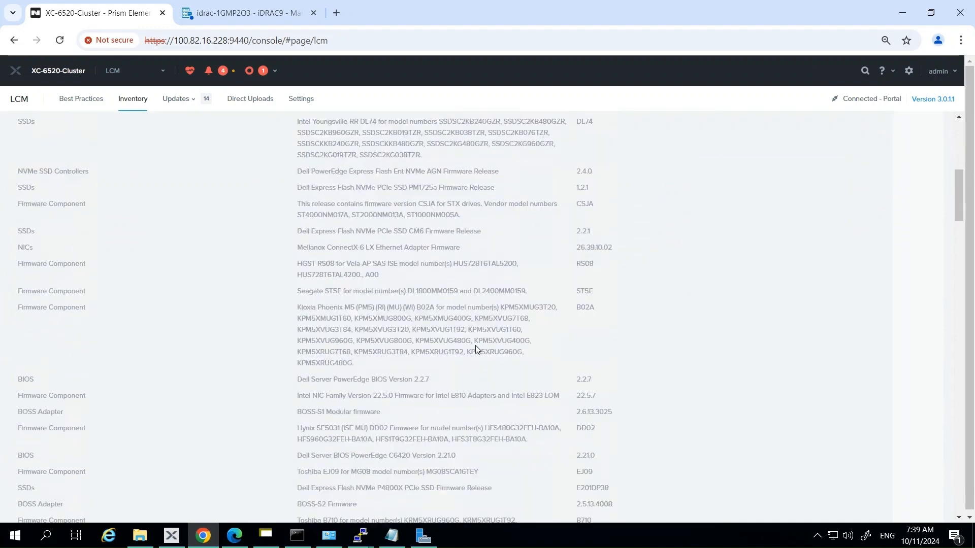
scroll("down", 3)
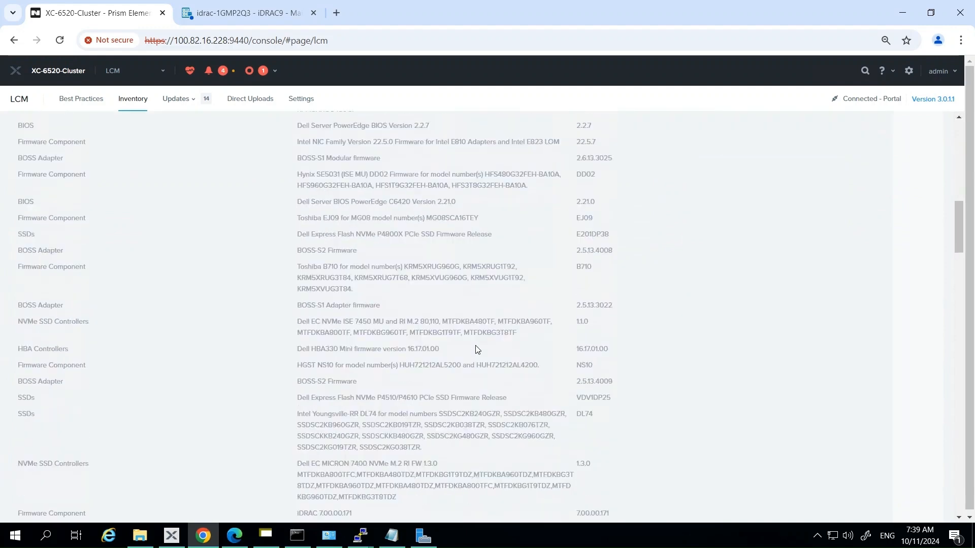
scroll("down", 3)
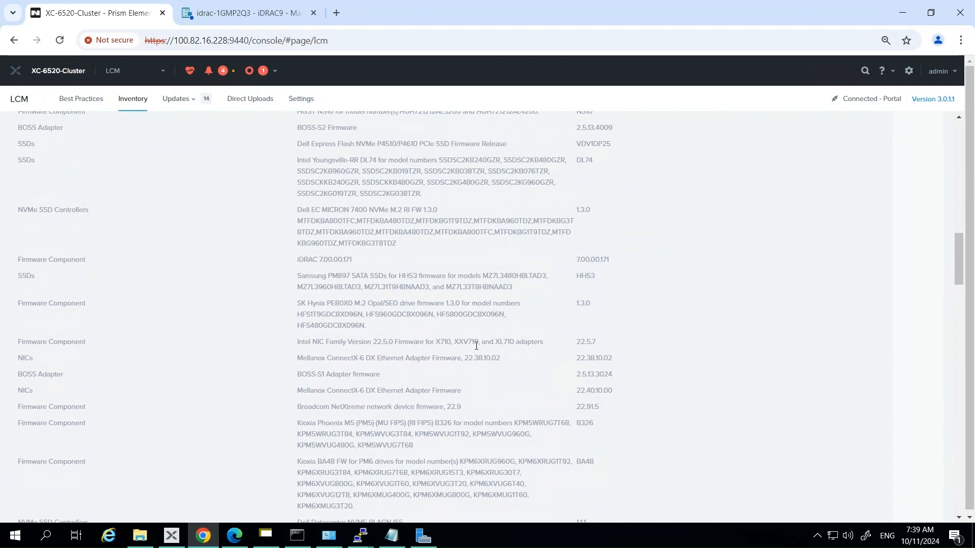
scroll("up", 3)
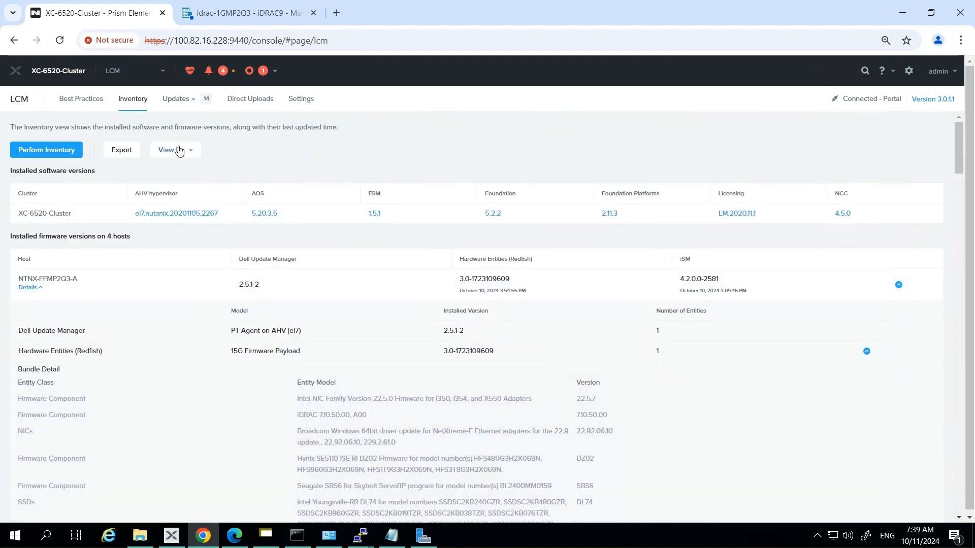
- Group the inventory by component and review Hardware Entities (Redfish) versions, with host A's bundle detail
left_click(174, 151)
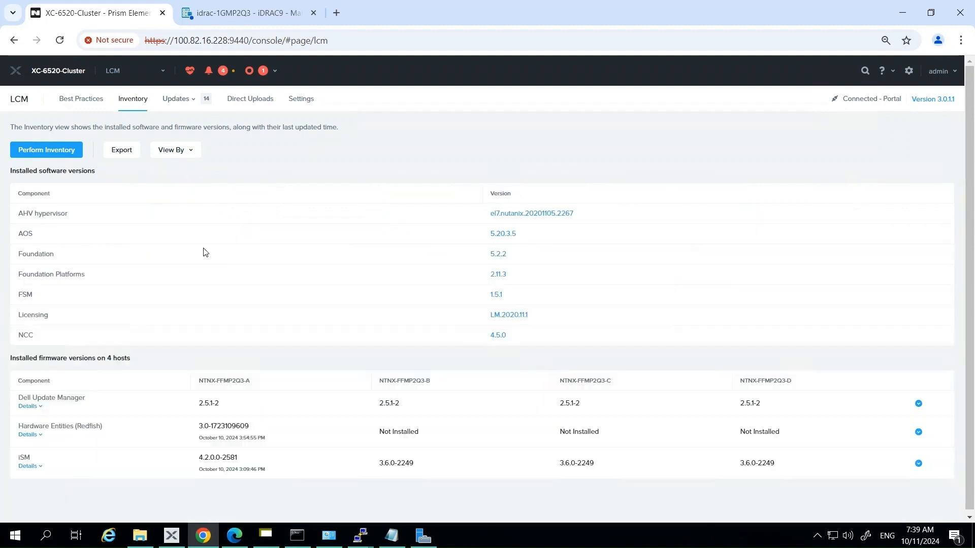
mouse_move(225, 251)
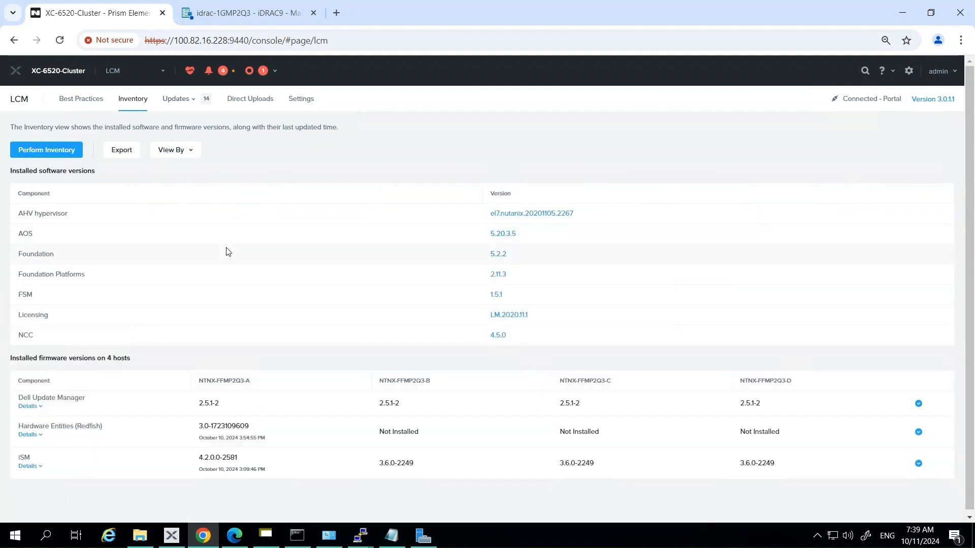
mouse_move(68, 395)
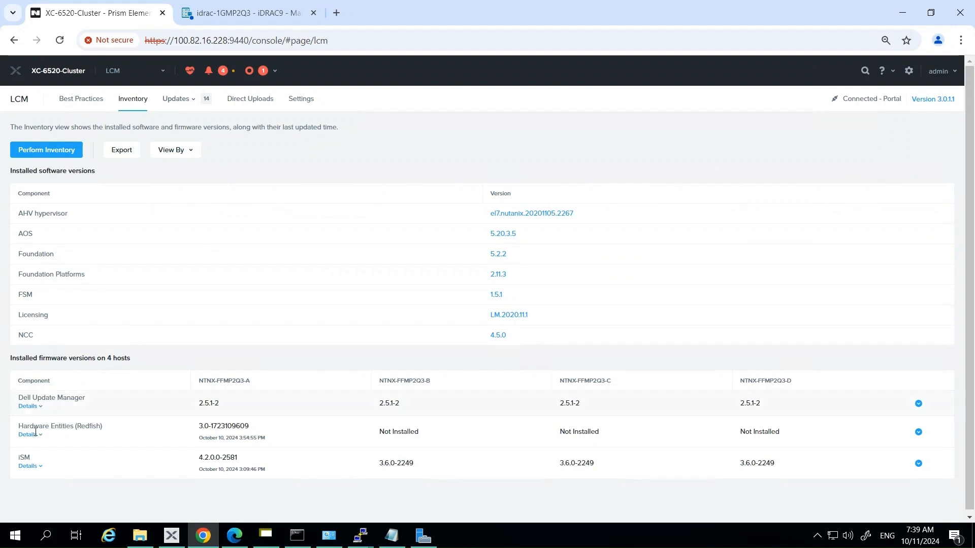
left_click(28, 434)
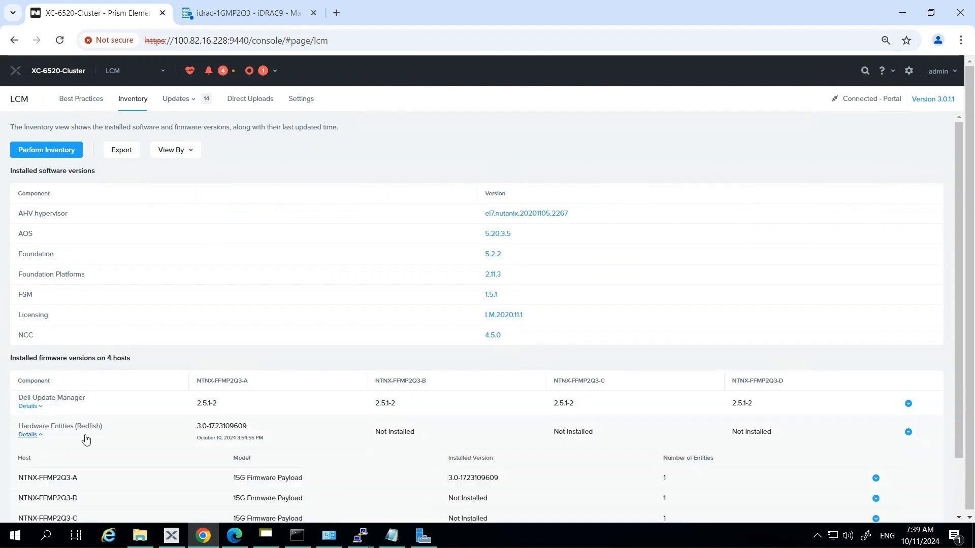
scroll("down", 3)
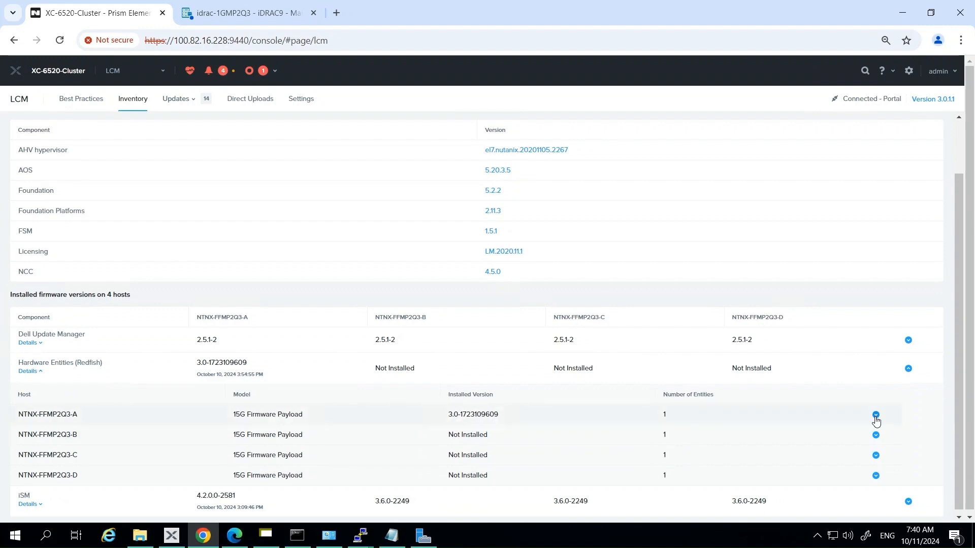
left_click(875, 414)
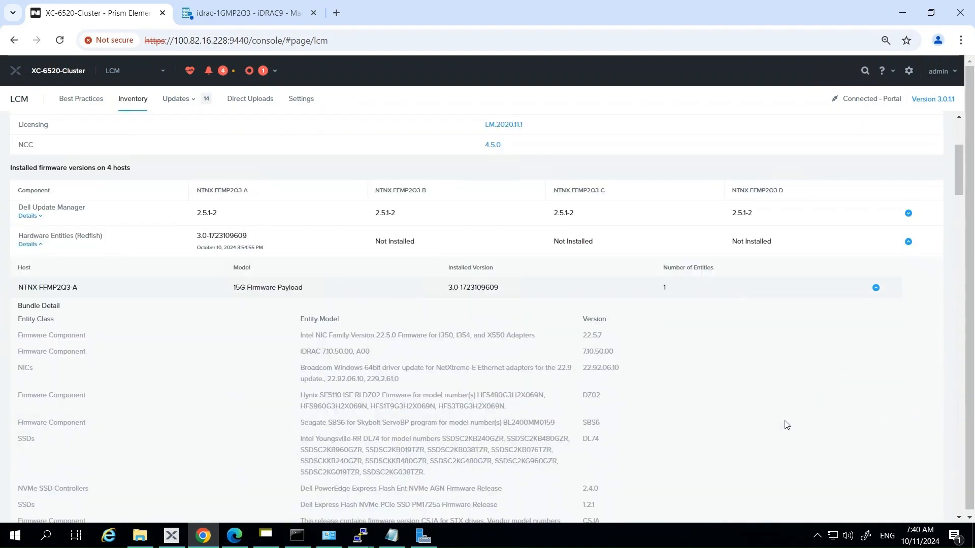
scroll("up", 3)
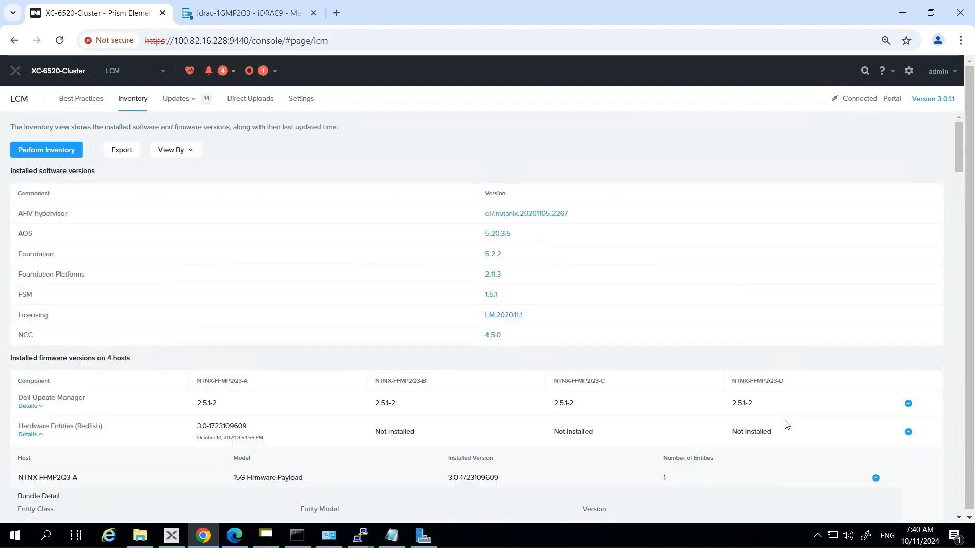
mouse_move(760, 414)
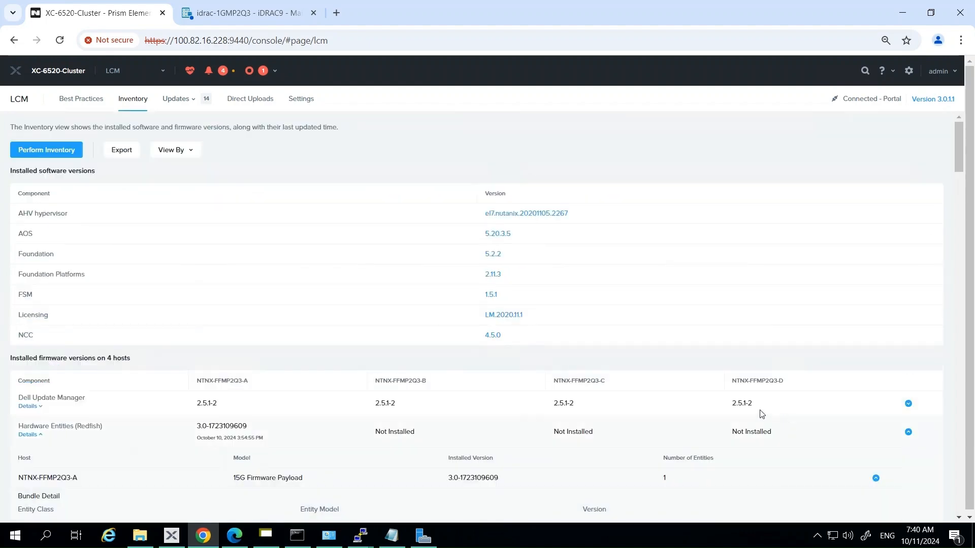
mouse_move(176, 98)
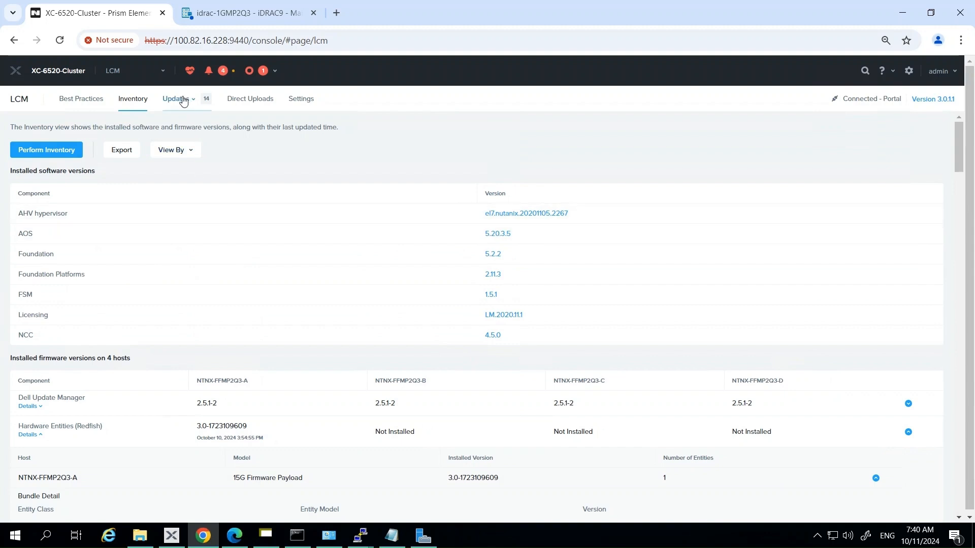
left_click(180, 99)
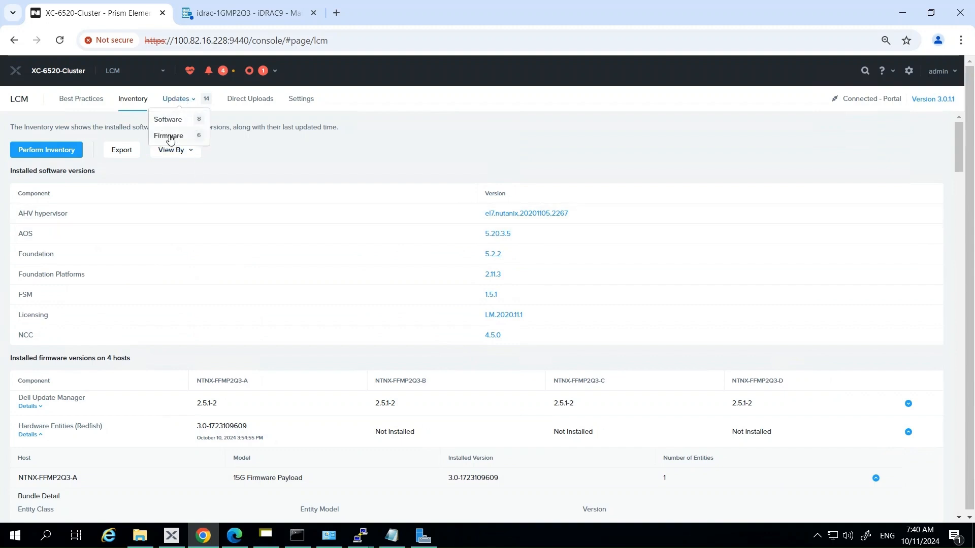
left_click(168, 138)
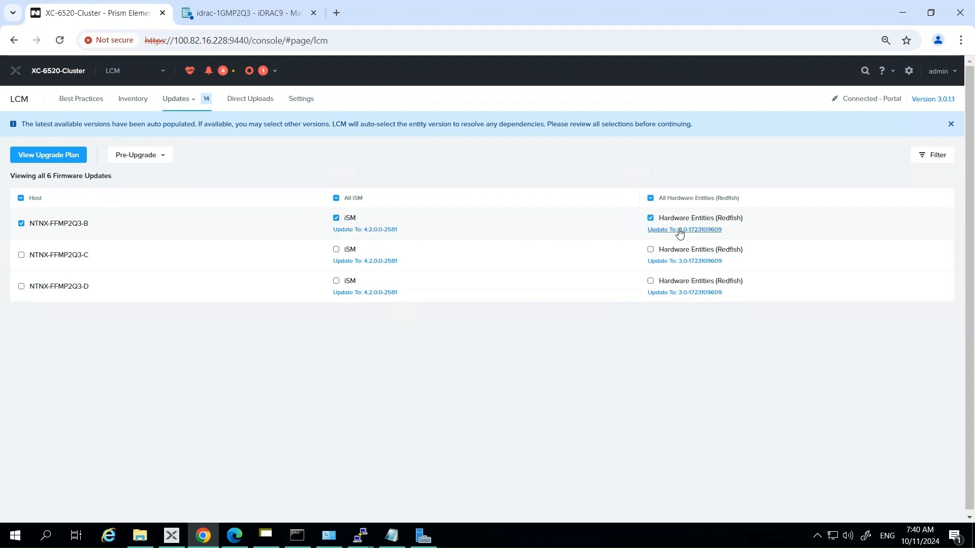
left_click(683, 230)
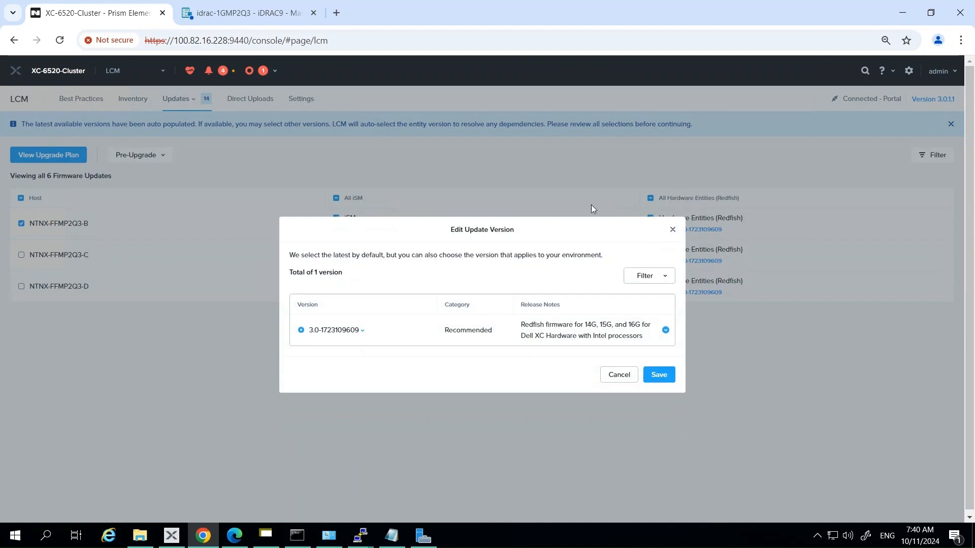
left_click(649, 275)
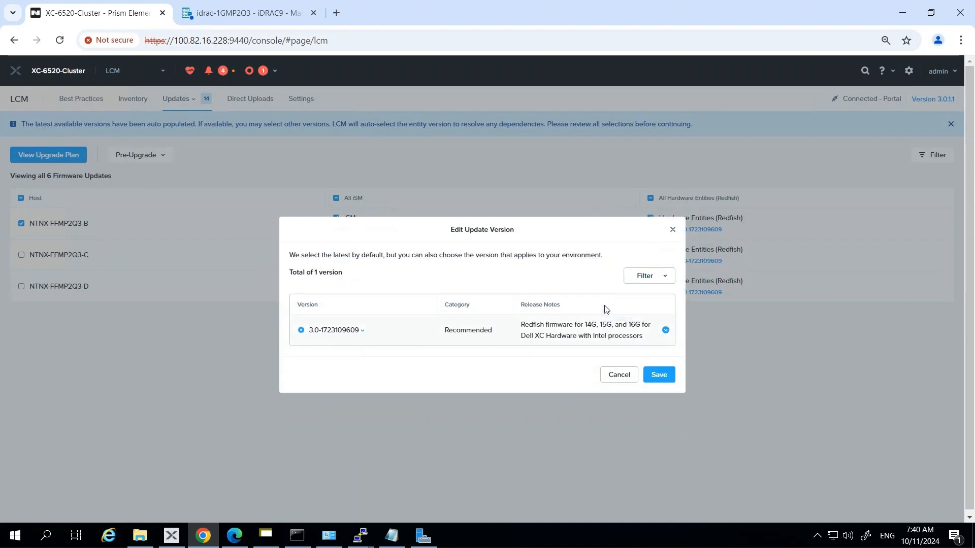
mouse_move(495, 338)
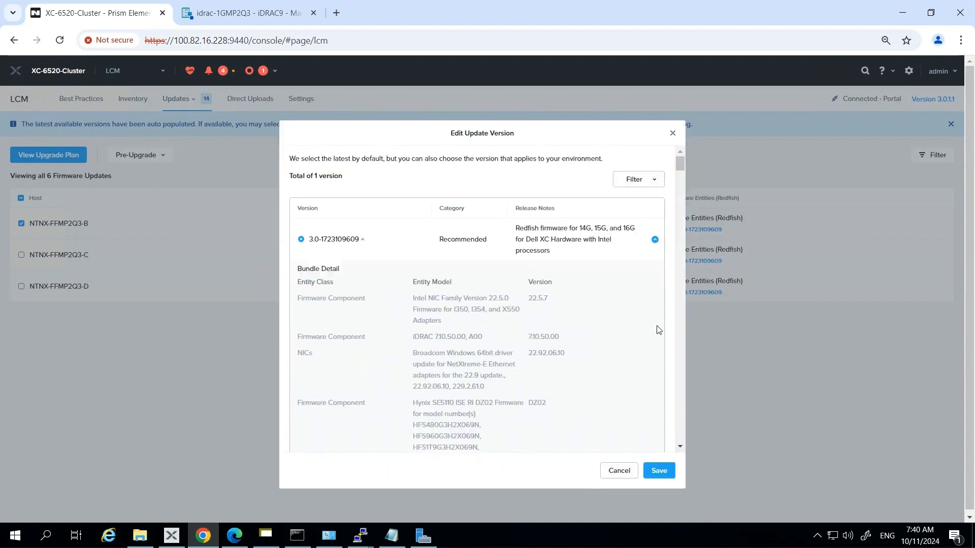
scroll("down", 3)
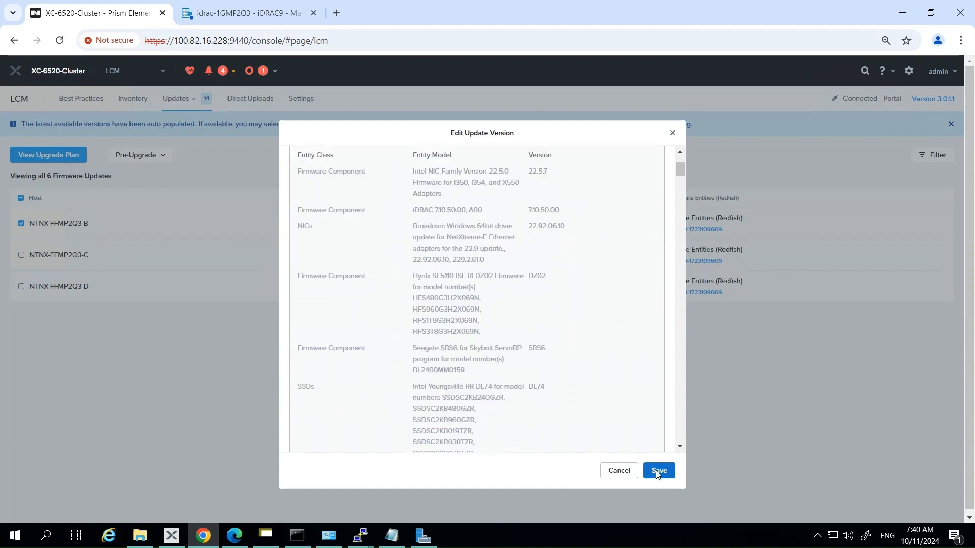
left_click(658, 470)
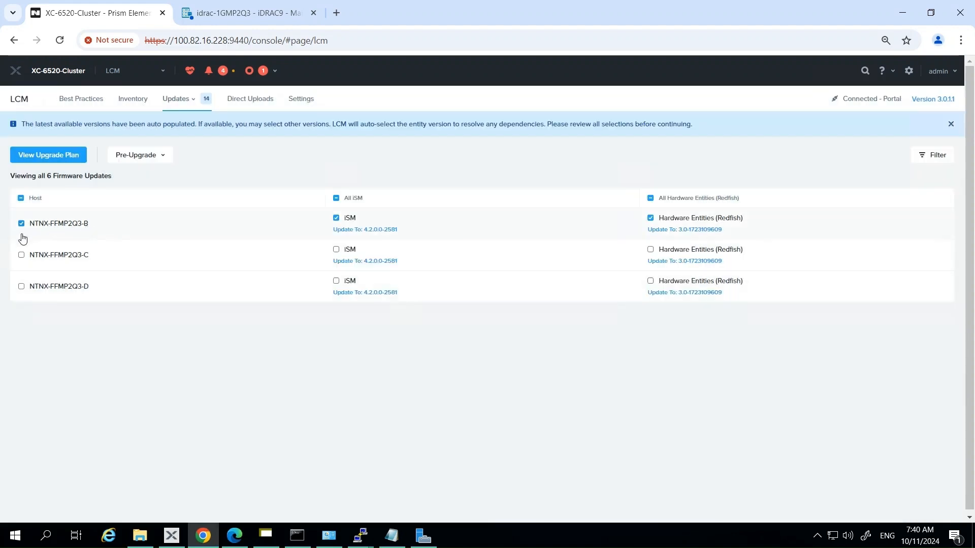
mouse_move(27, 287)
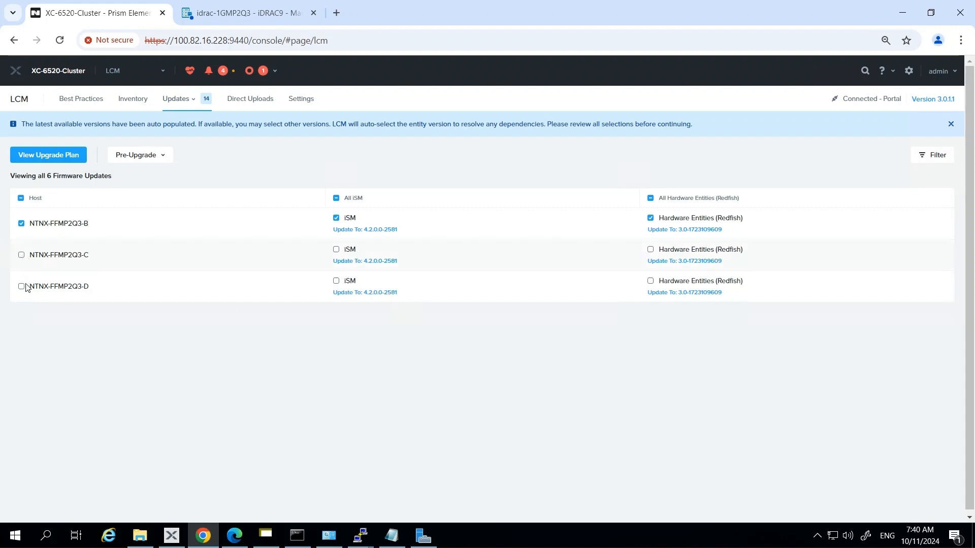
- Select hosts C and D alongside B for the iSM and Redfish updates
left_click(20, 198)
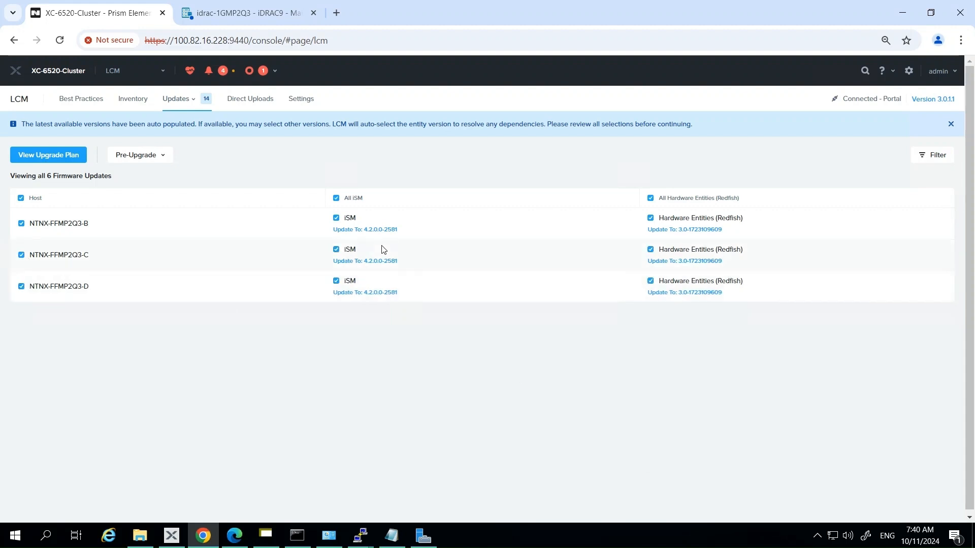
mouse_move(49, 154)
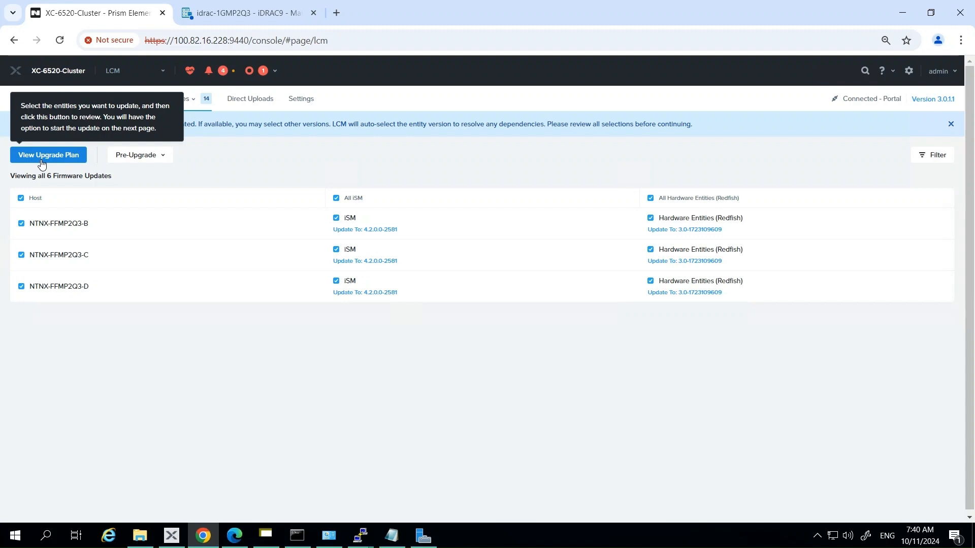
- Generate the Review Upgrade Plan for the six updates and expand host B's details
left_click(48, 155)
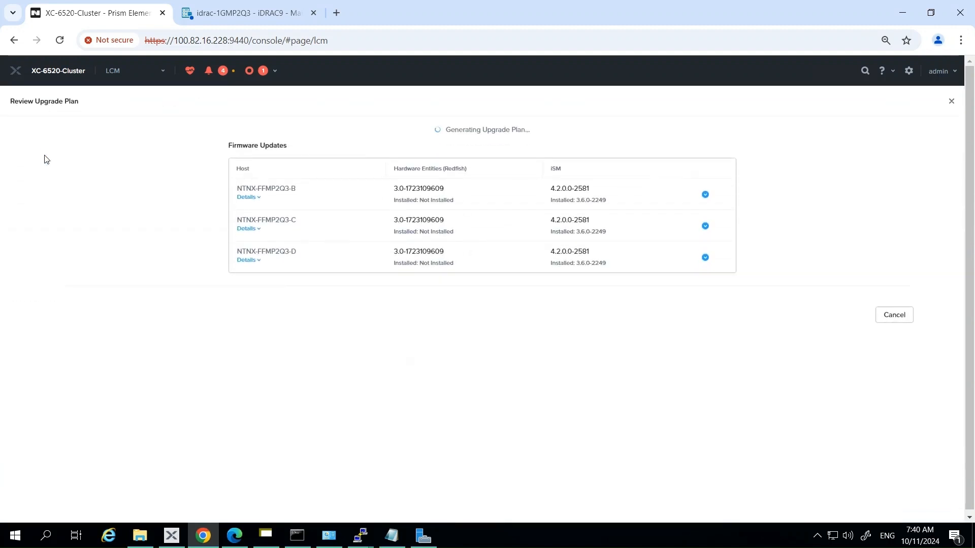
mouse_move(766, 190)
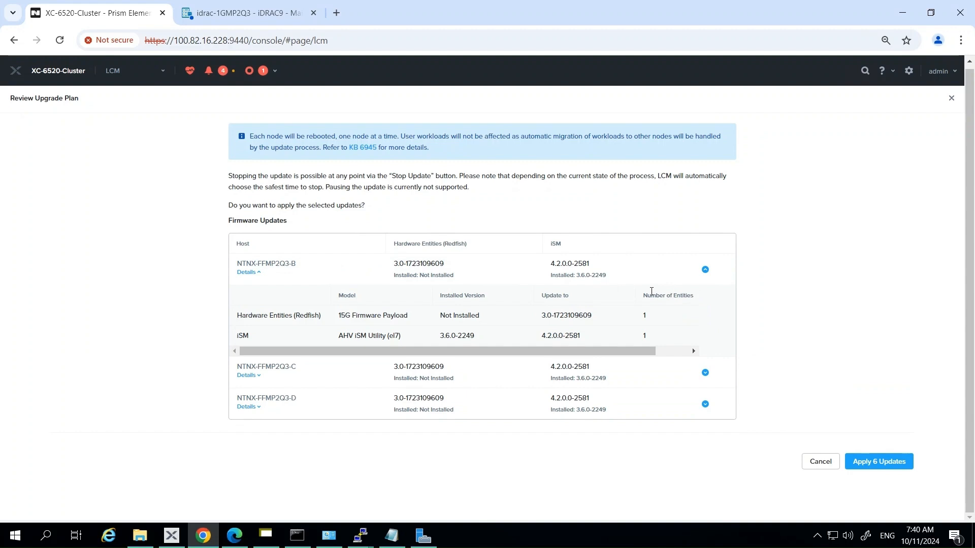
left_click(878, 461)
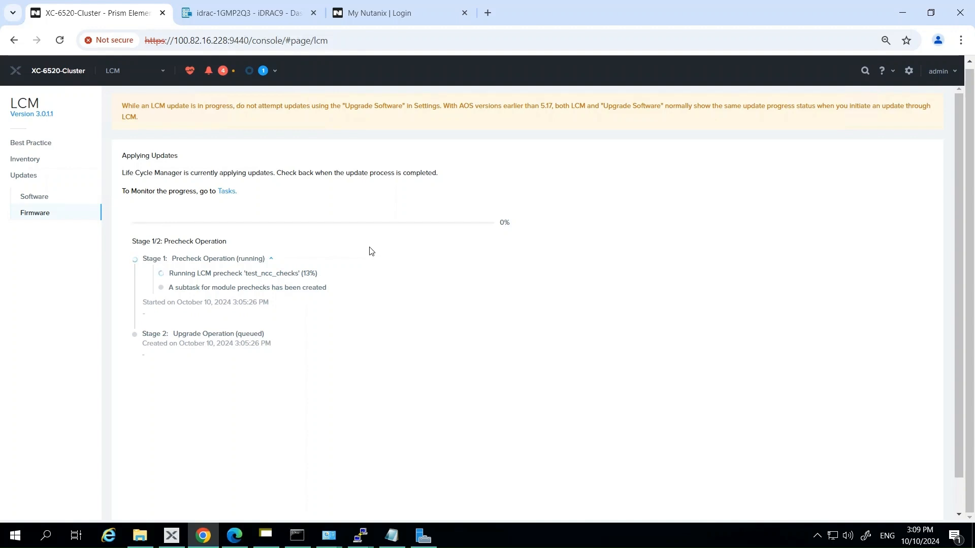
mouse_move(540, 319)
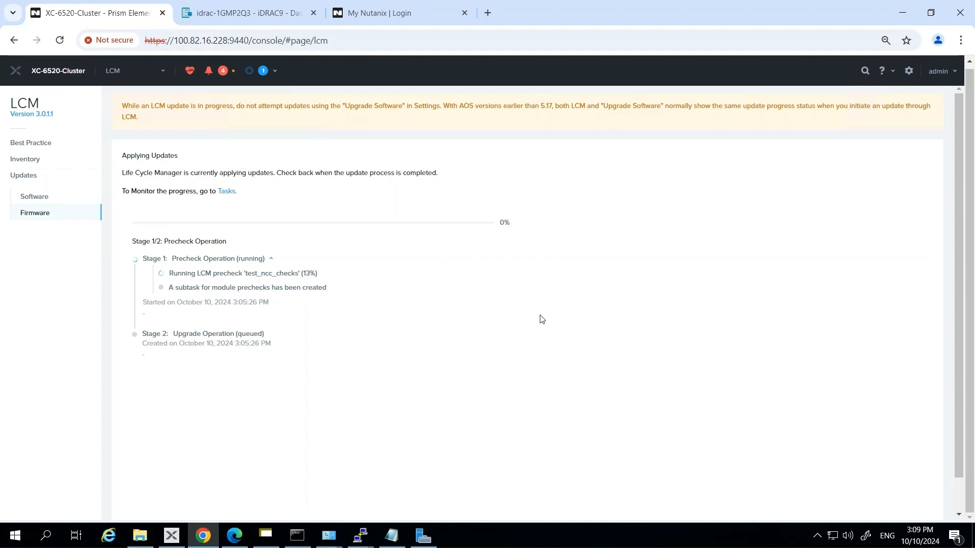
mouse_move(363, 287)
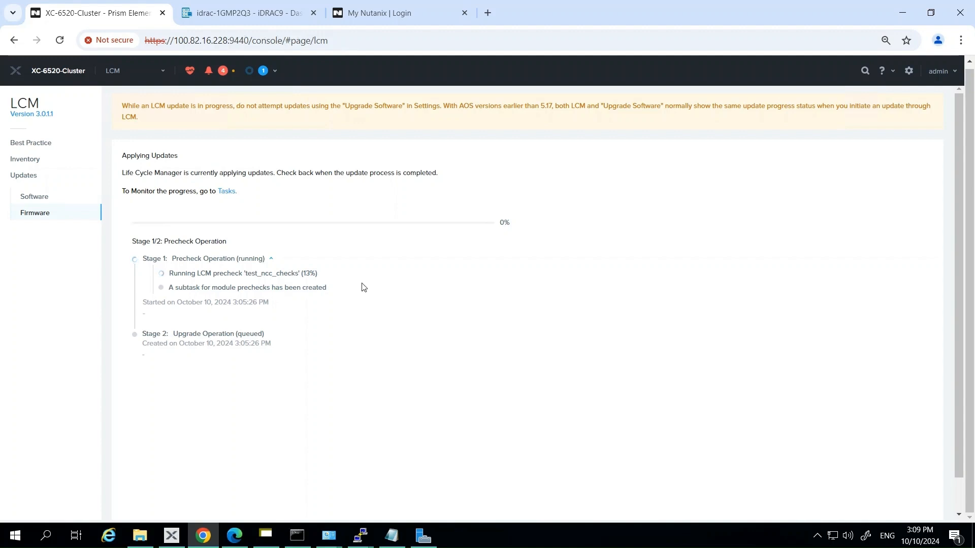
- Expand the Update Node Task subtasks to watch iSM finish and Redfish firmware progress on 100.82.16.60
double_click(268, 273)
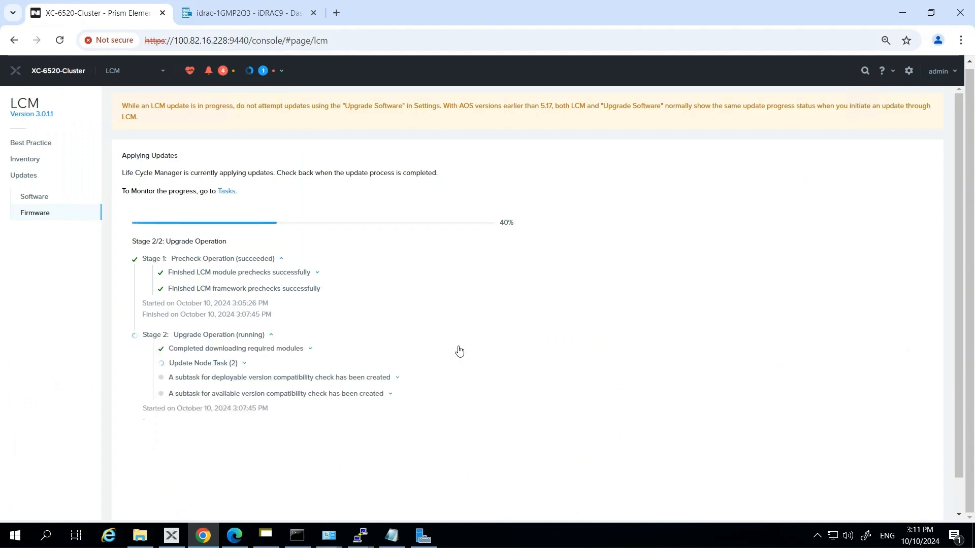
mouse_move(518, 374)
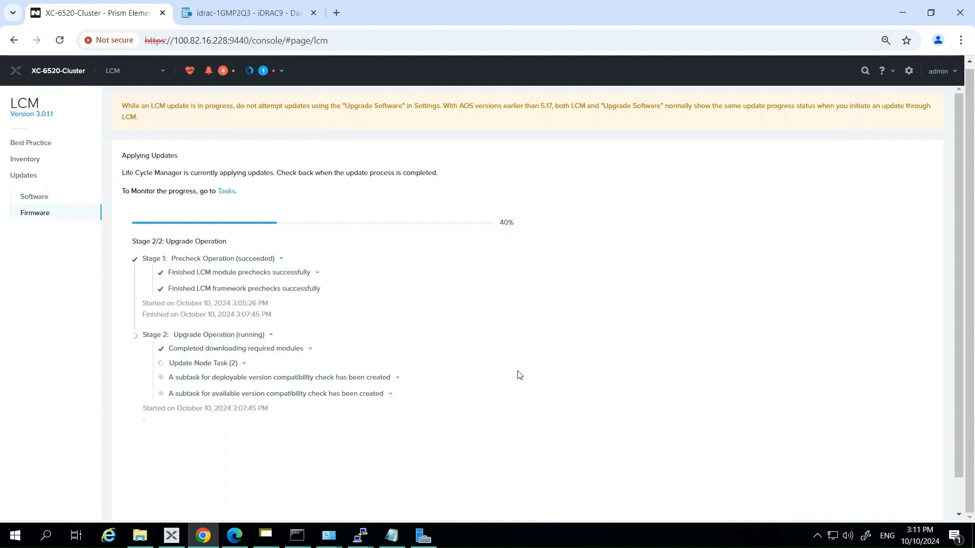
mouse_move(245, 367)
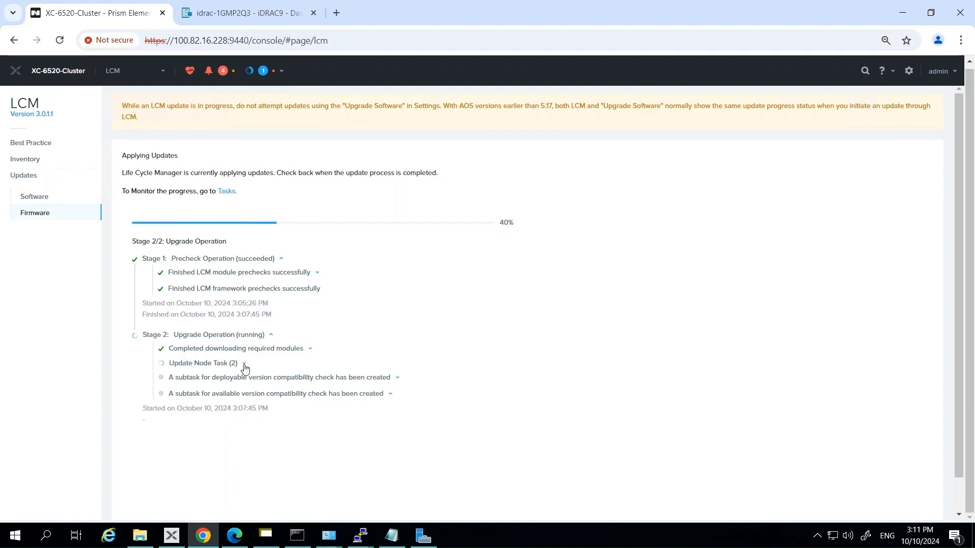
left_click(243, 363)
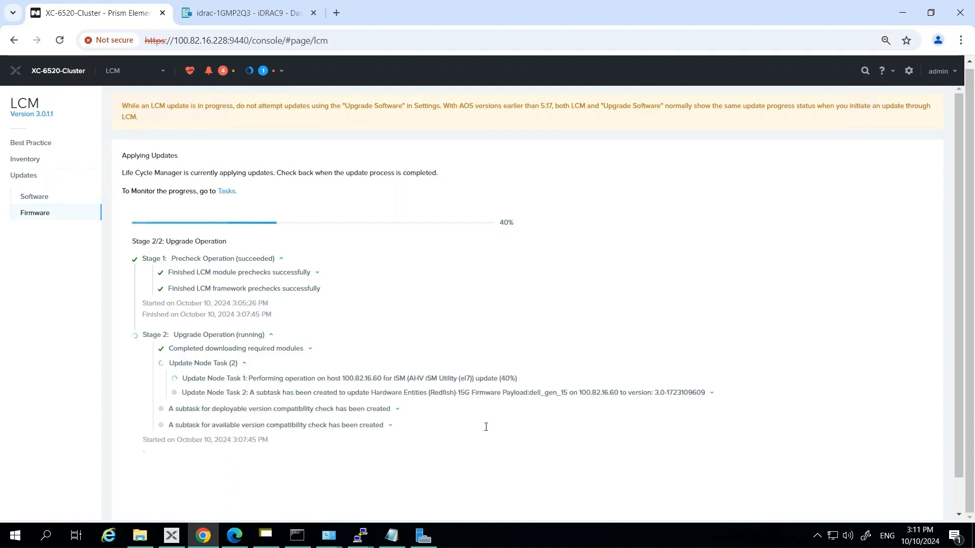
mouse_move(485, 431)
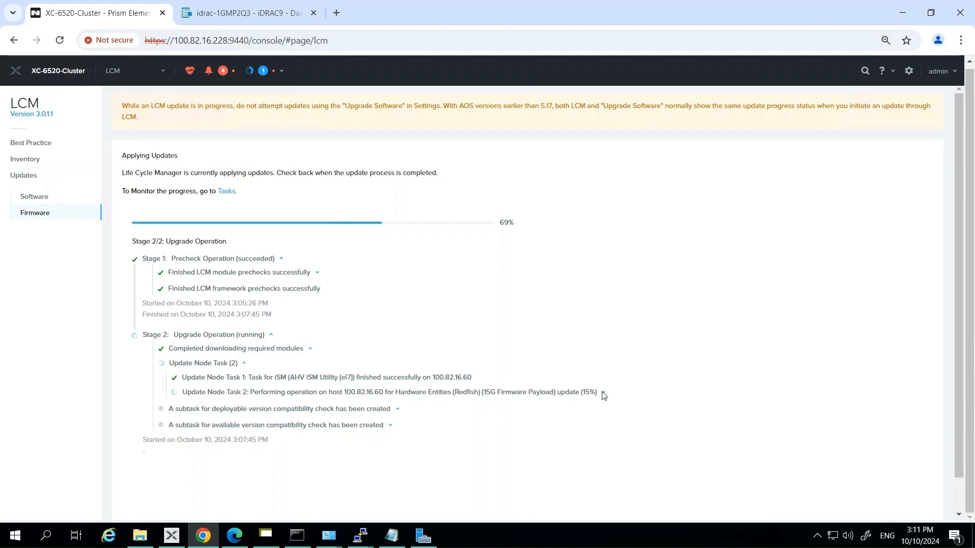
left_click(602, 392)
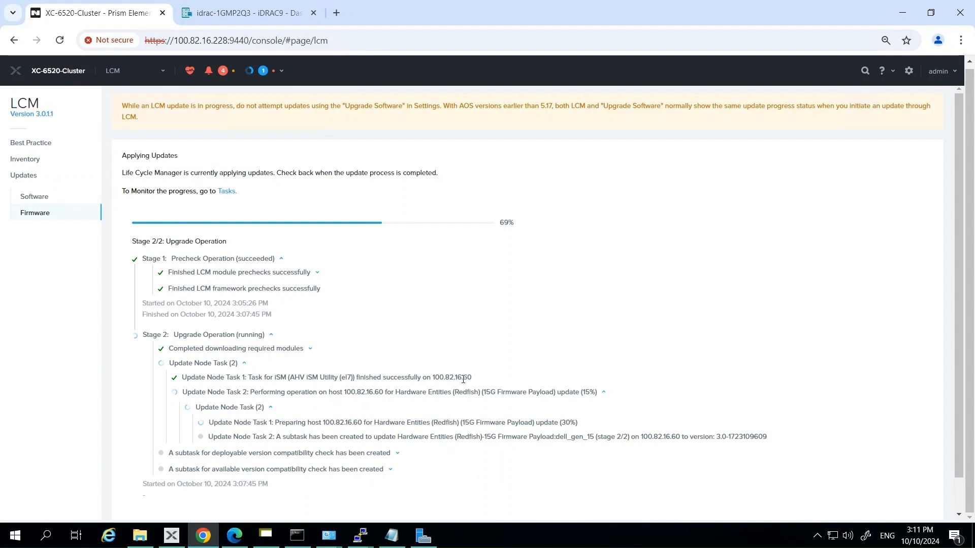
left_click(270, 407)
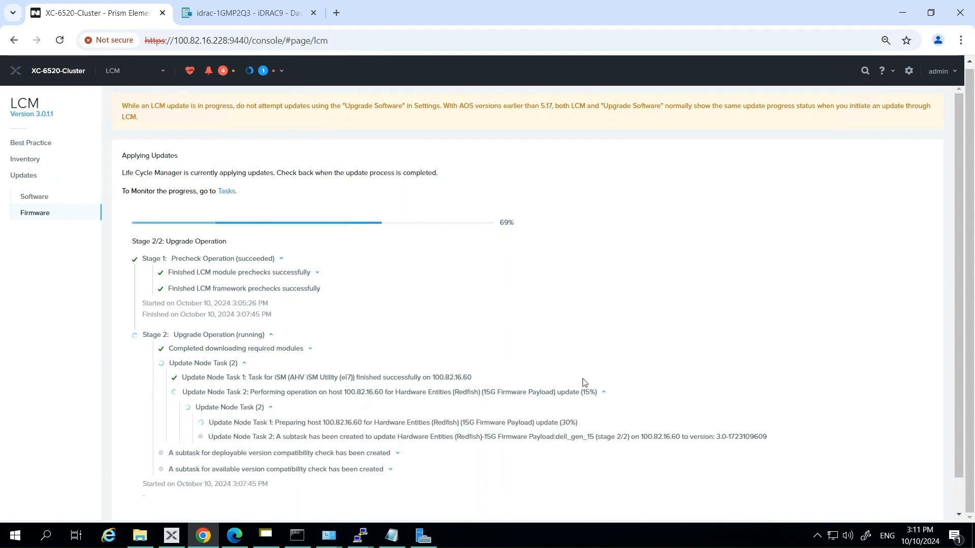
left_click(270, 408)
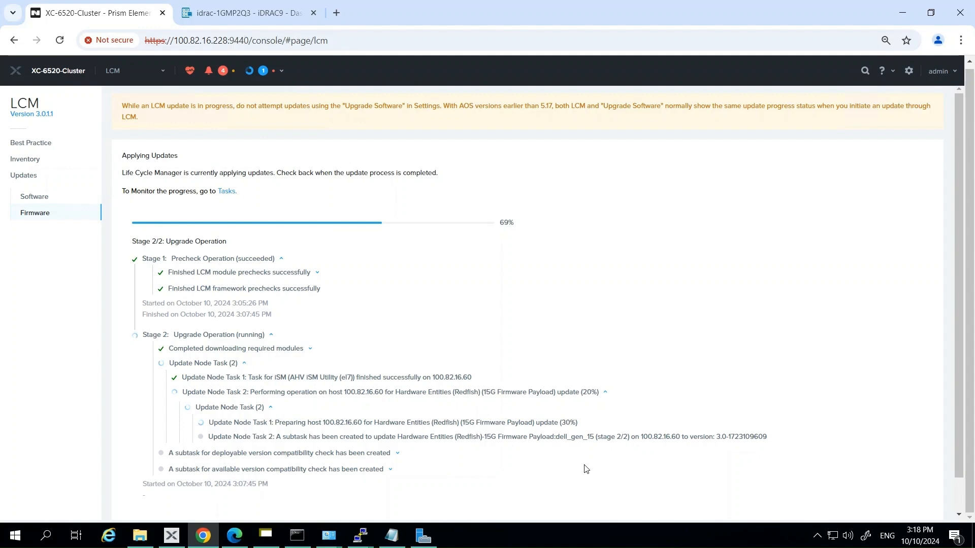
- Check the iDRAC9 dashboard Task Summary showing one in-progress firmware update job
left_click(249, 12)
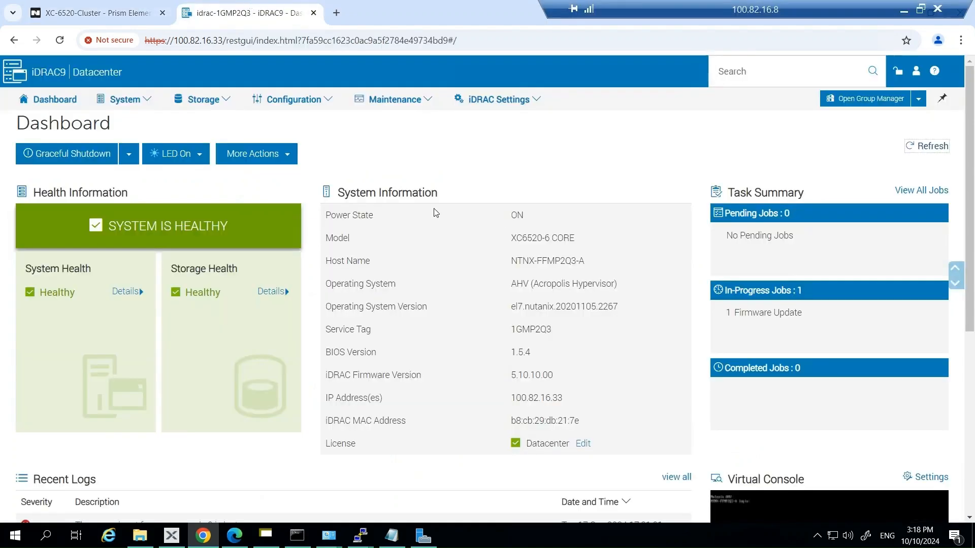
mouse_move(796, 303)
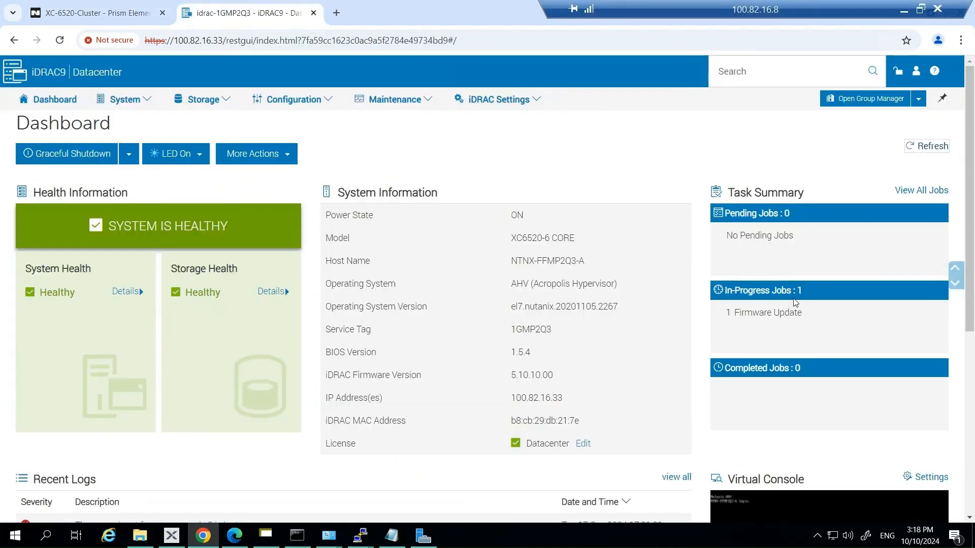
double_click(770, 313)
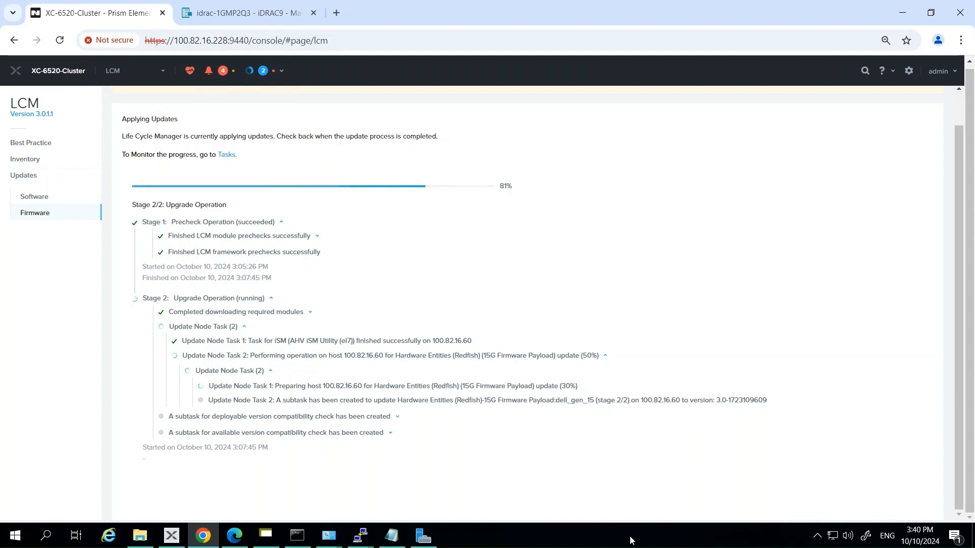
- Review the LCM upgrade at 81% with Redfish on host 100.82.16.60 at 50%
left_click(243, 13)
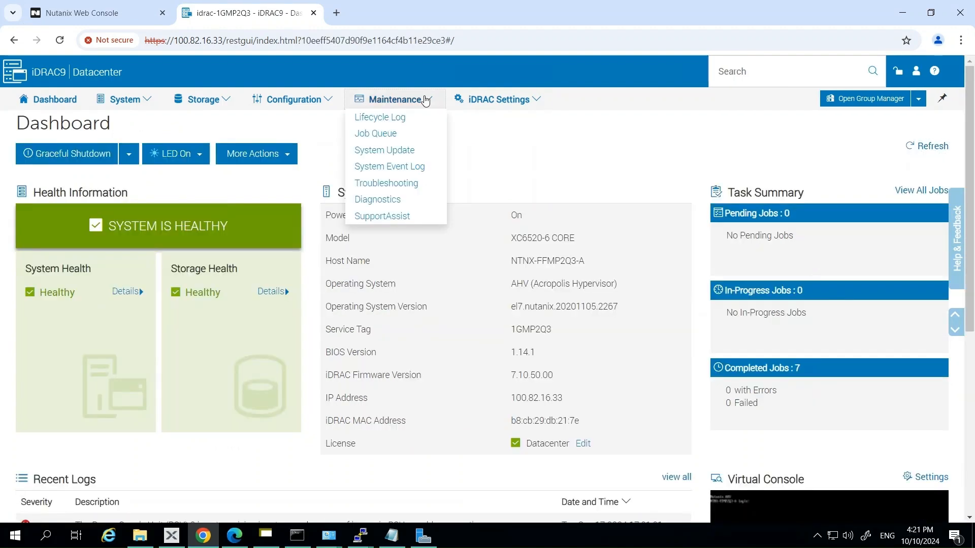
mouse_move(379, 117)
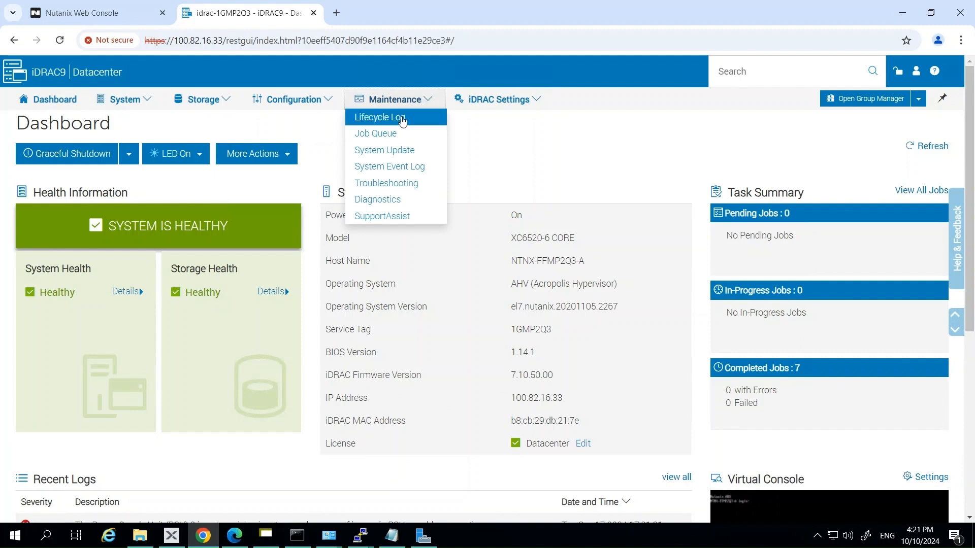
- View iDRAC9's Job Queue listing seven firmware update jobs all completed at 100%
left_click(378, 117)
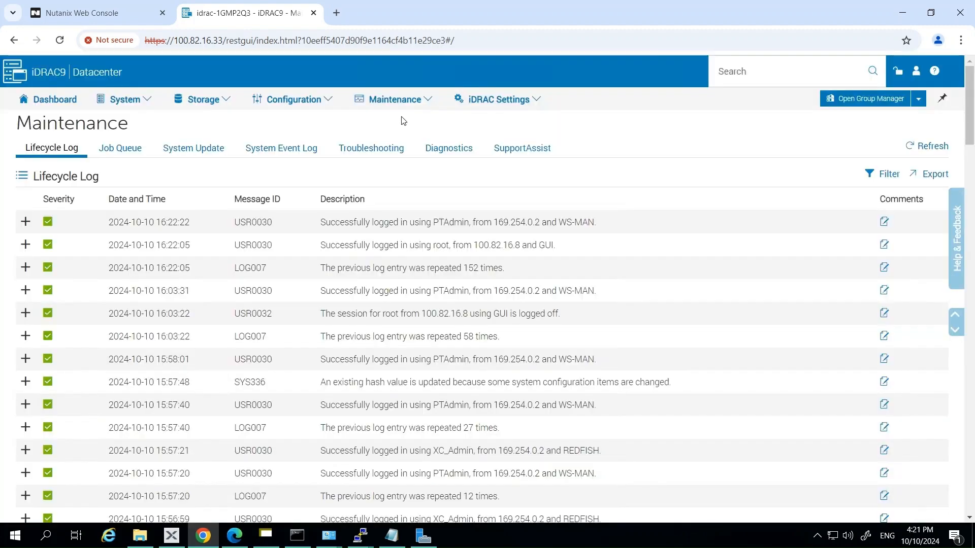
left_click(120, 148)
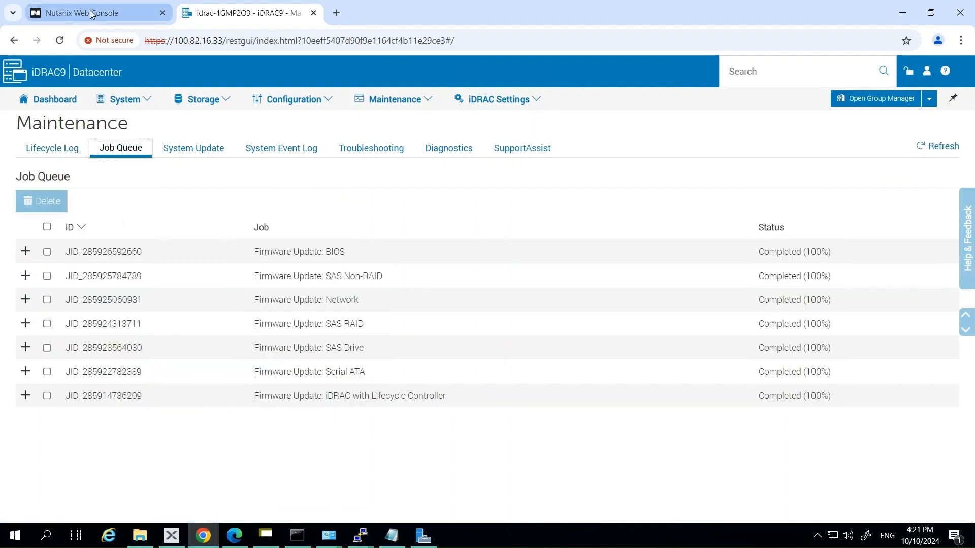
- Log back into the Prism console as admin to see the LCM firmware updates list
left_click(94, 12)
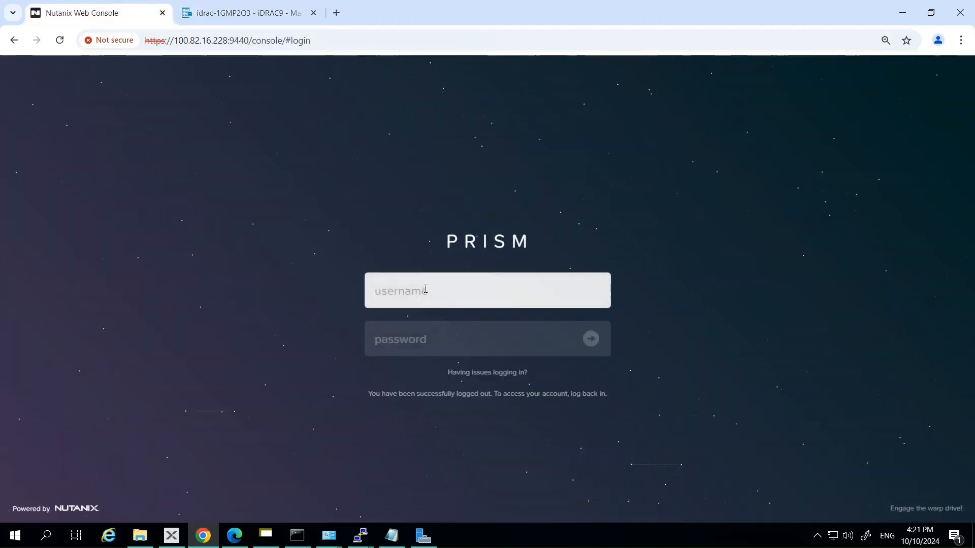
type("admin")
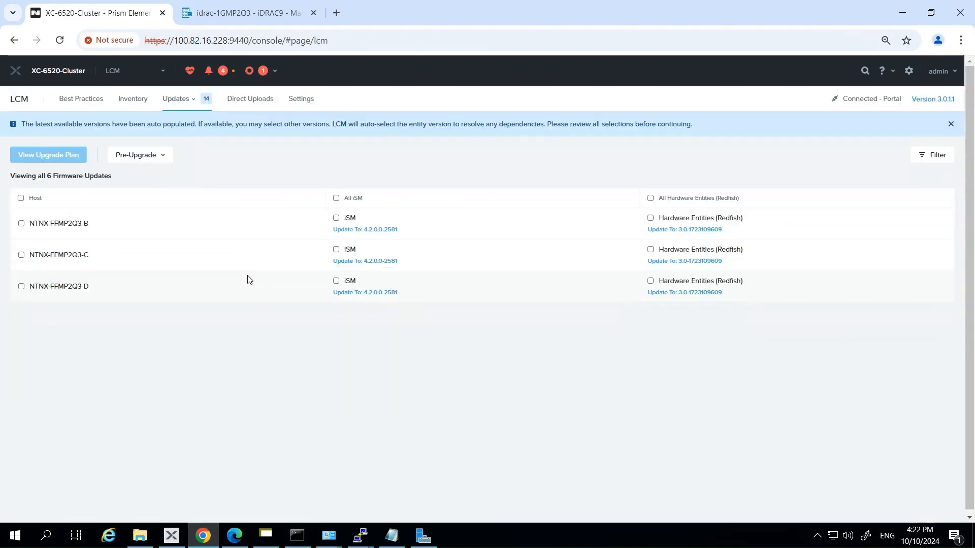
mouse_move(237, 164)
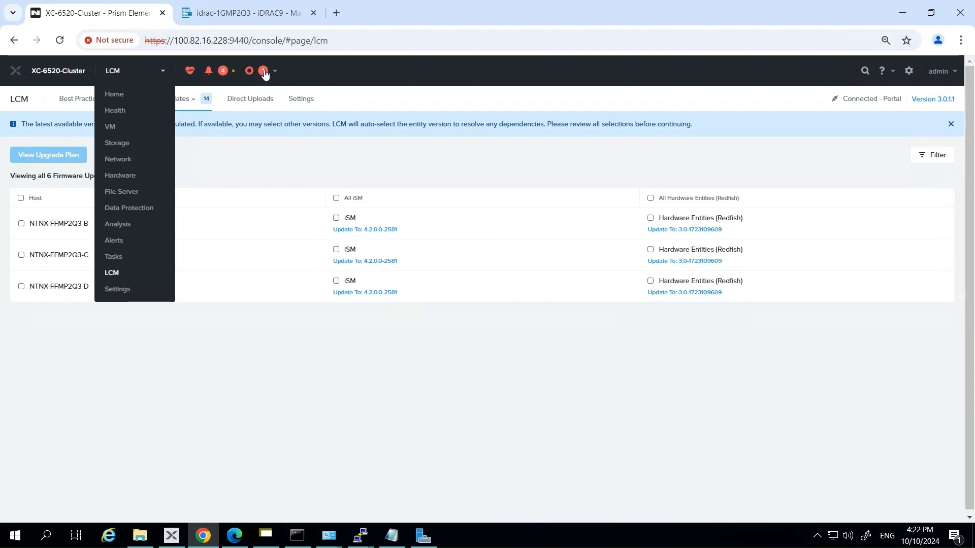
- View All Tasks, listing all 64 tasks including succeeded LCM operations and maintenance-mode changes
left_click(263, 70)
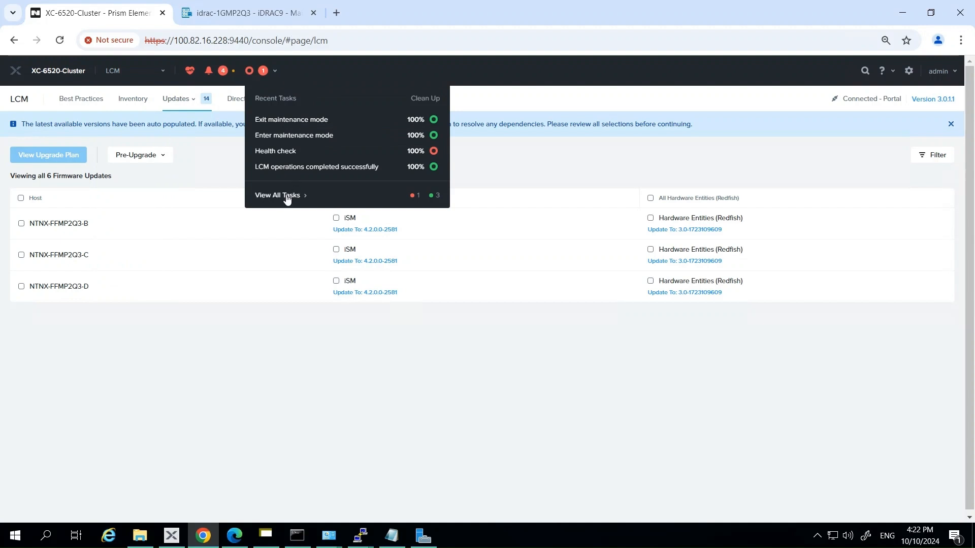
left_click(279, 195)
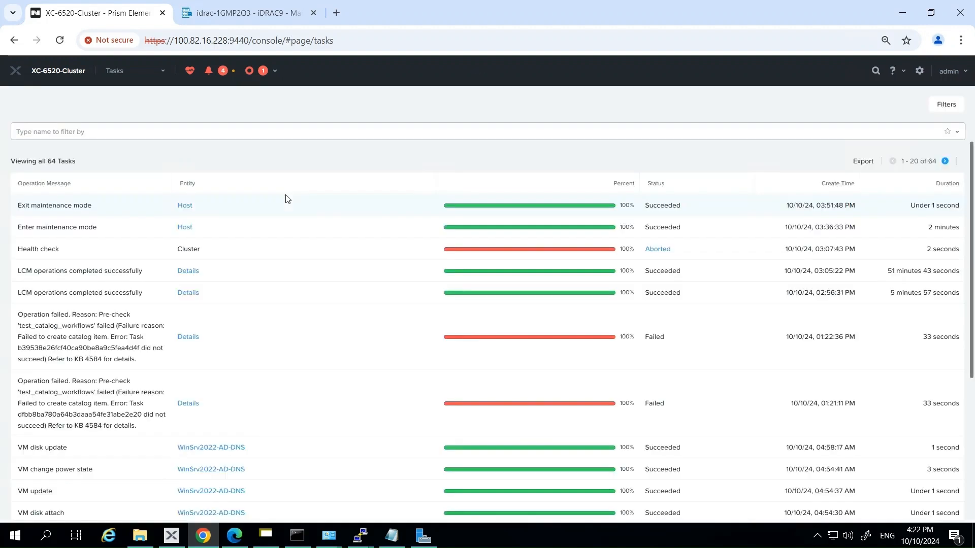
mouse_move(185, 205)
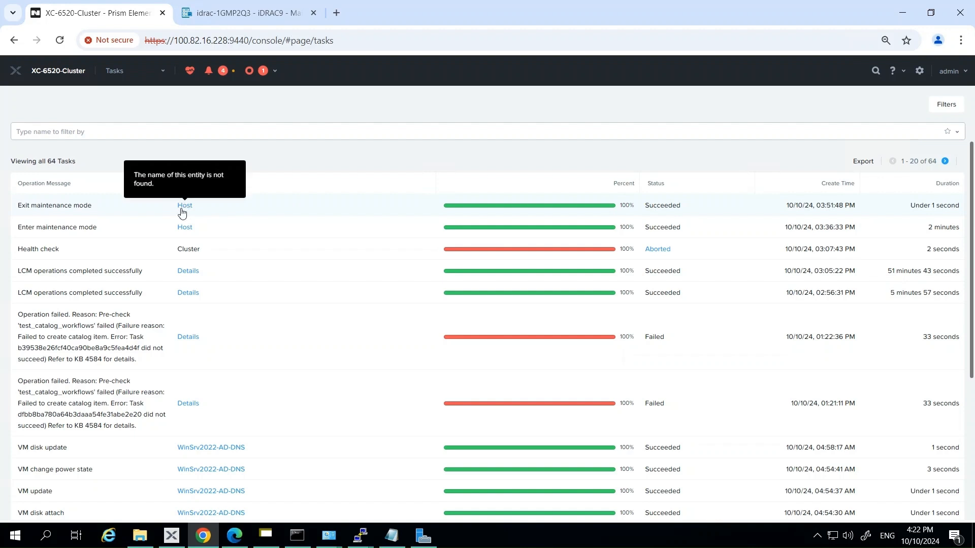
mouse_move(50, 279)
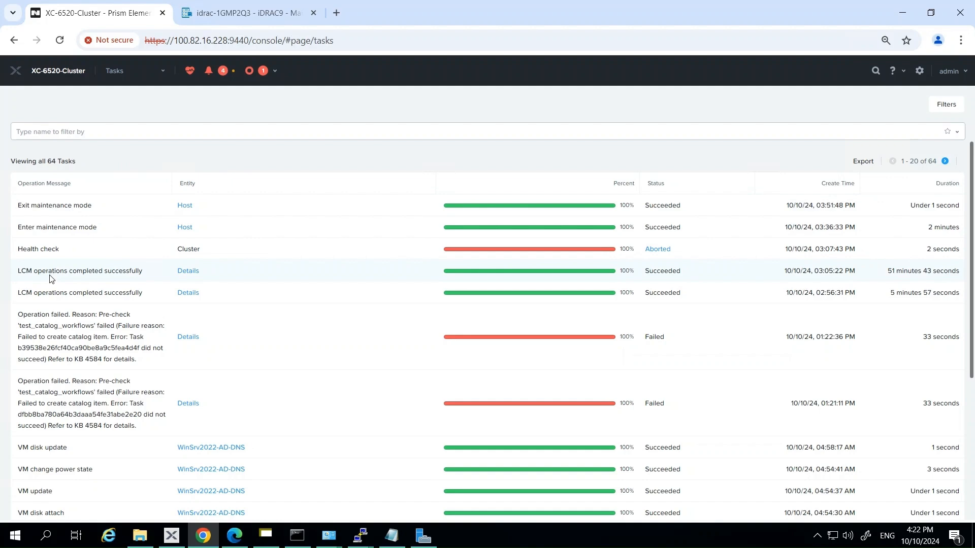